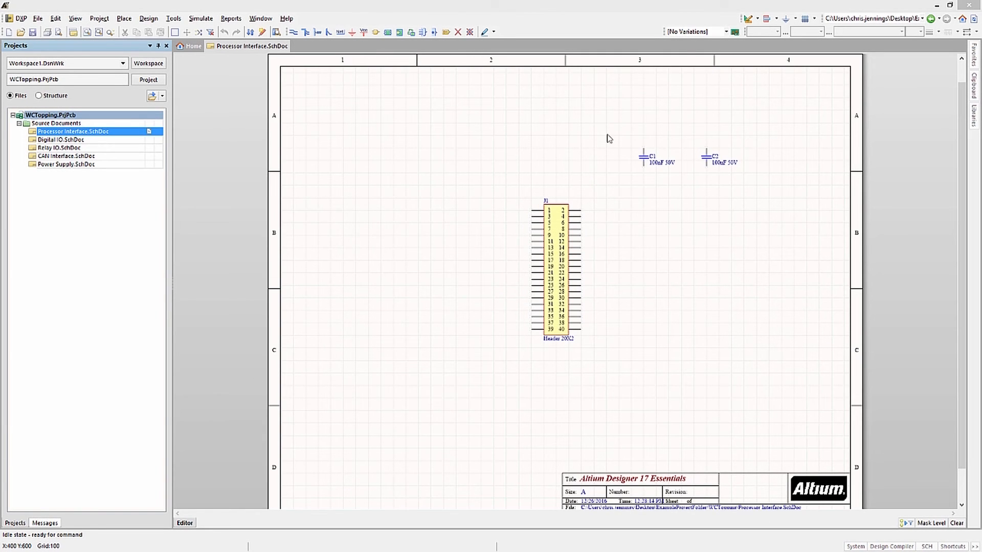
- Draw a looping wire joining two left-hand pins of header J1
click(756, 32)
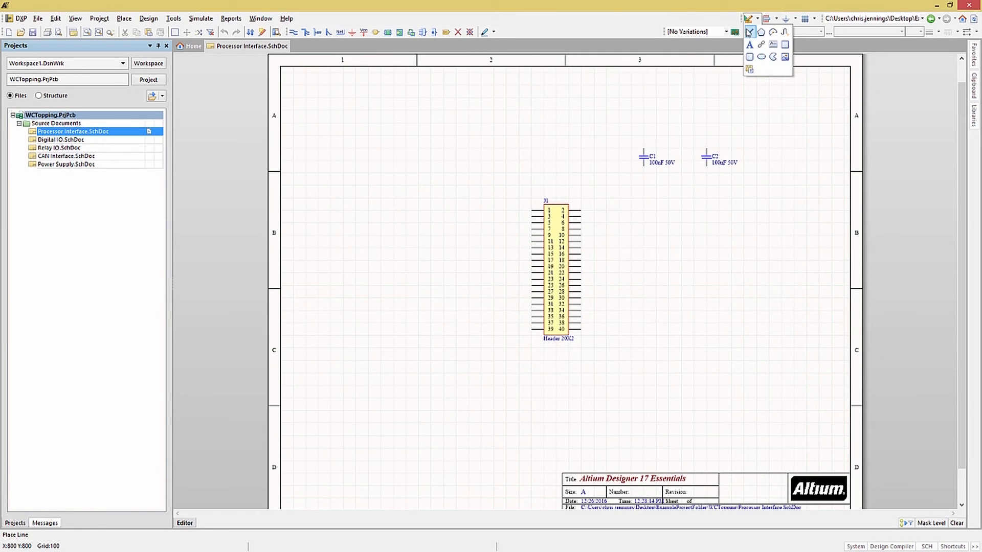
mouse_move(750, 44)
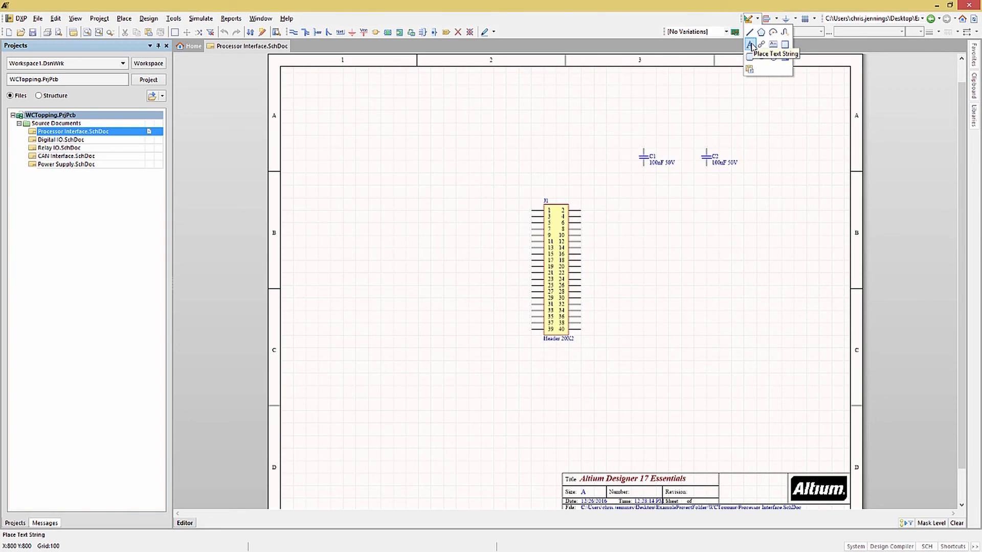
click(749, 32)
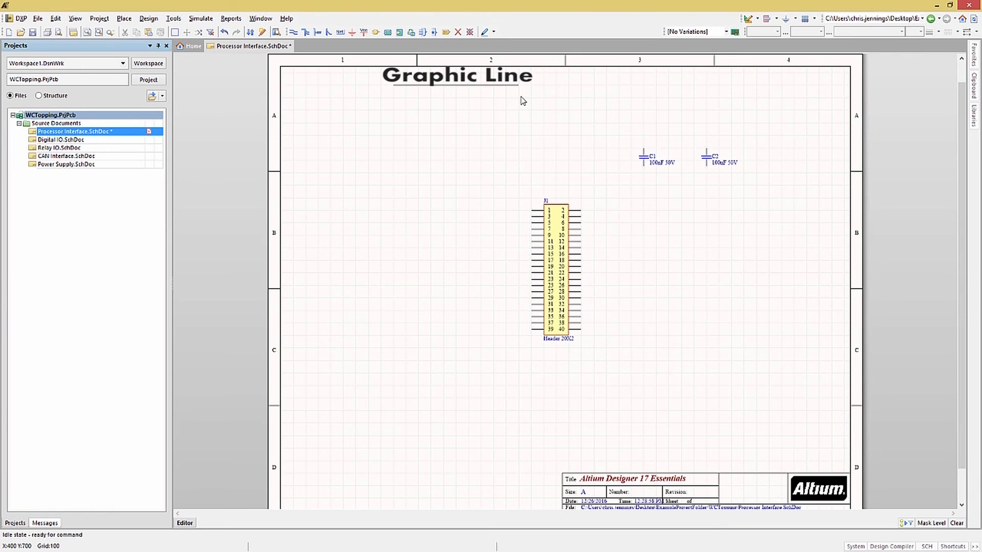
click(293, 32)
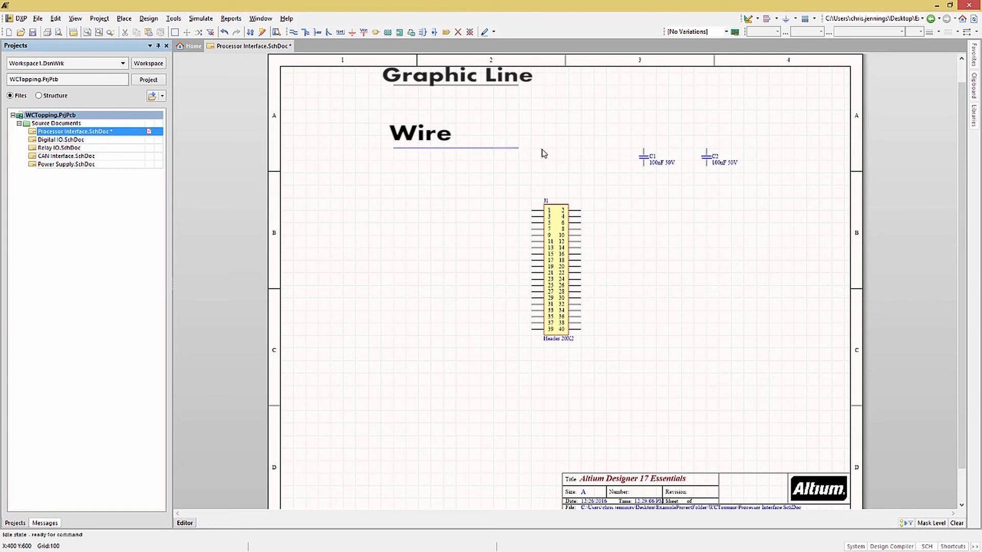
mouse_move(443, 132)
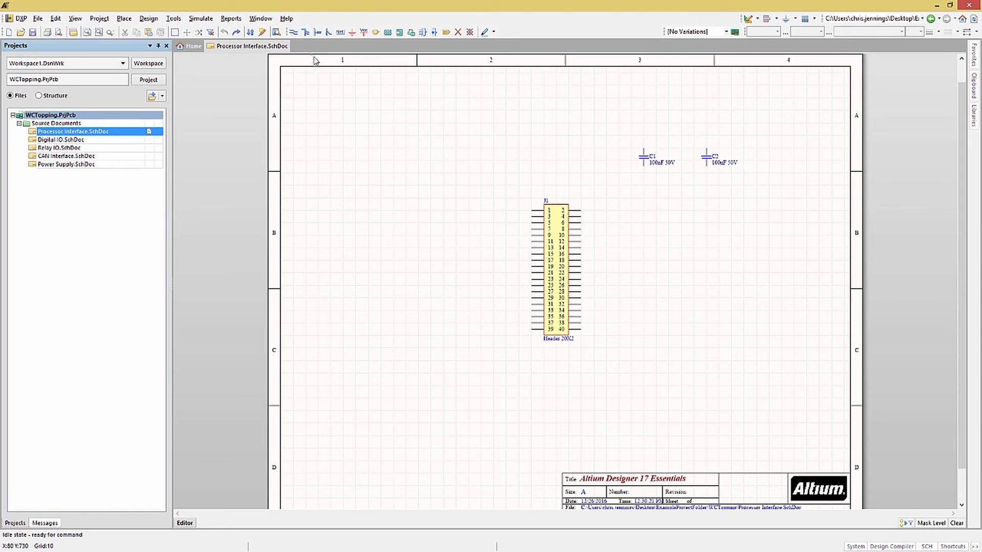
click(293, 32)
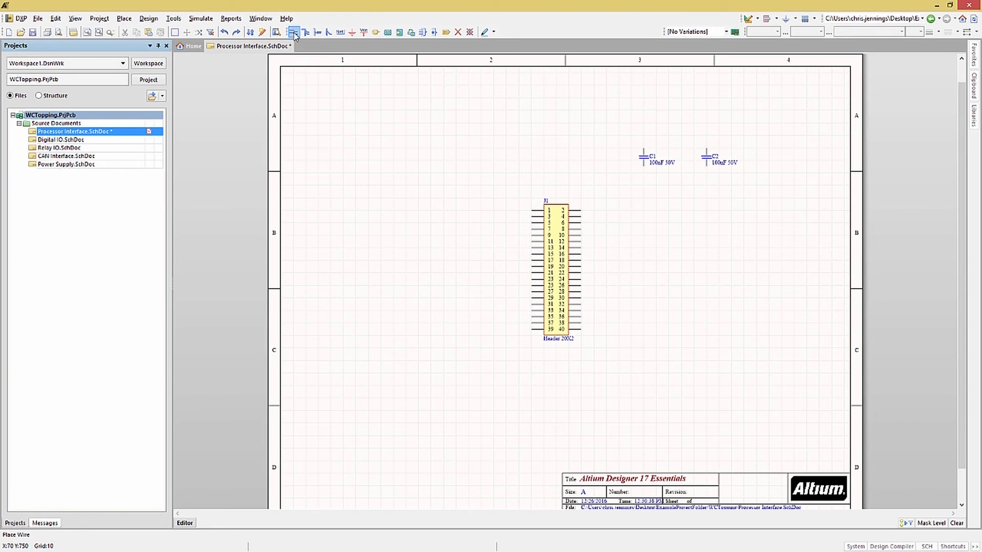
click(294, 32)
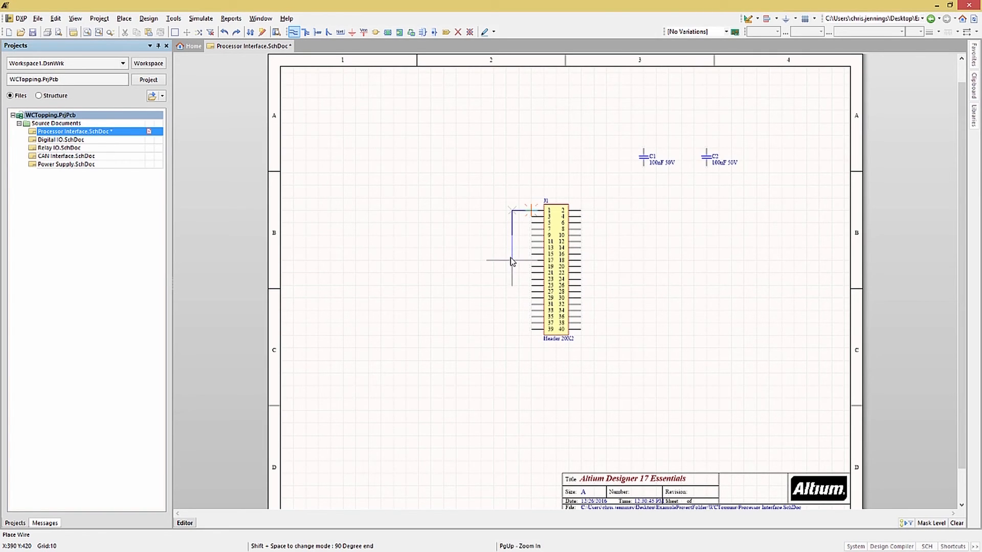
key(Escape)
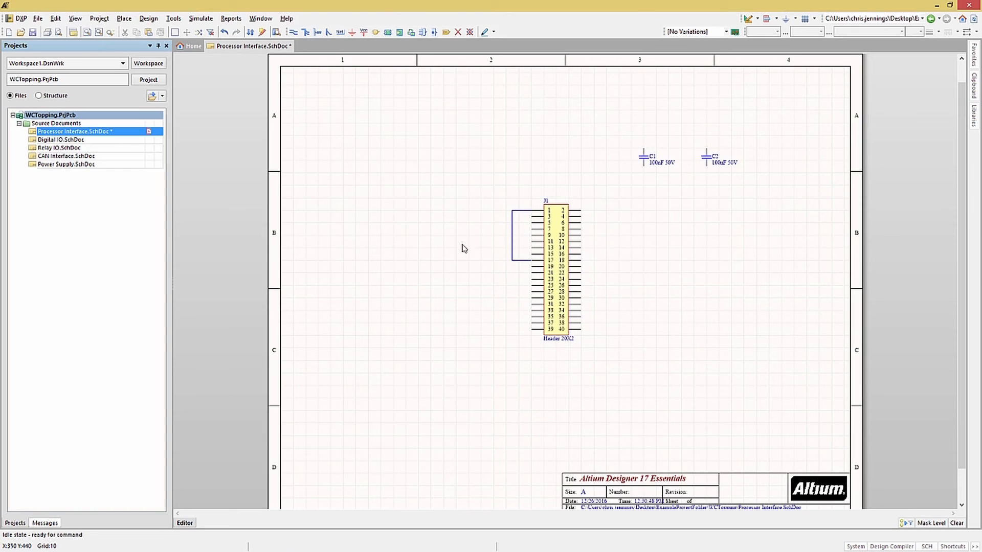
mouse_move(425, 228)
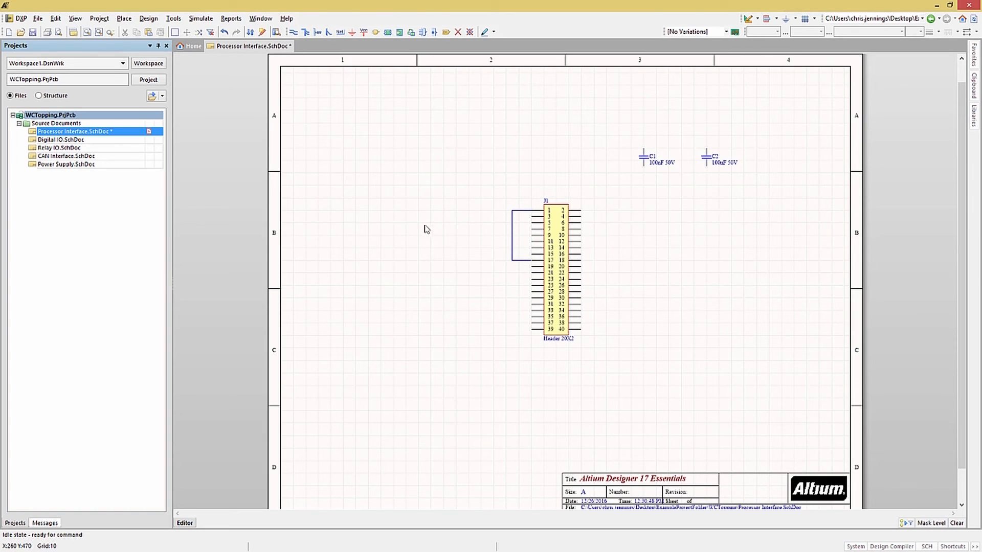
- Add short wire stubs to J1's lowest left pins and select one stub
click(295, 32)
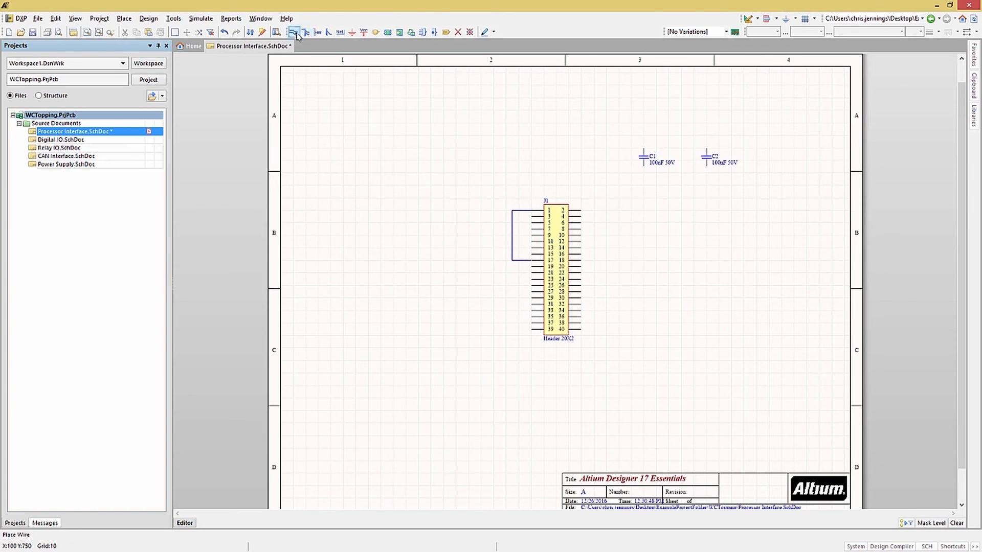
click(294, 32)
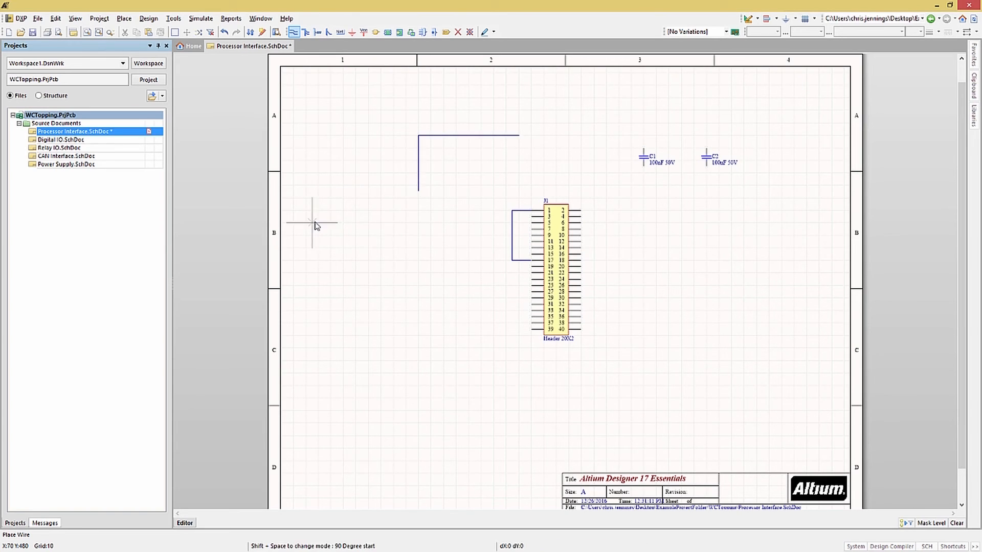
mouse_move(510, 330)
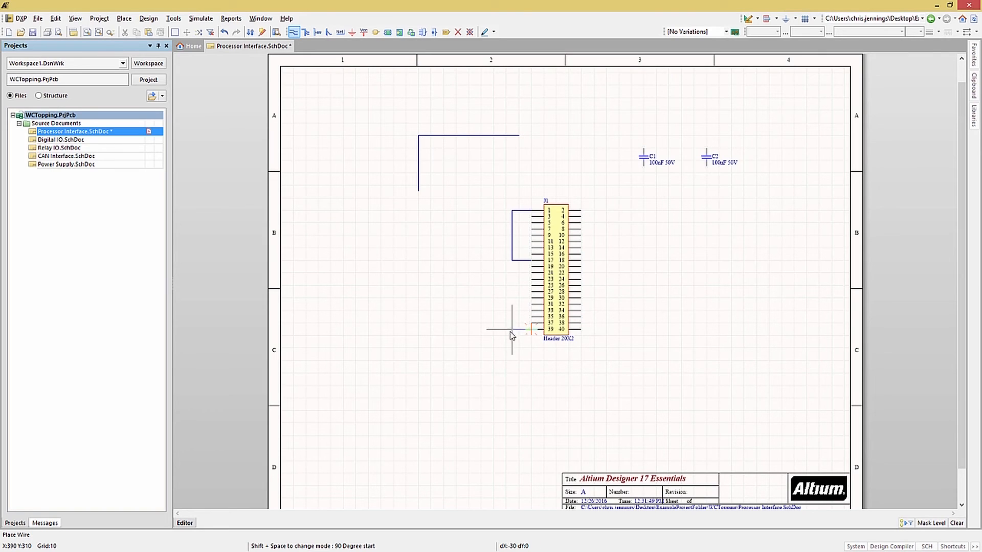
click(510, 330)
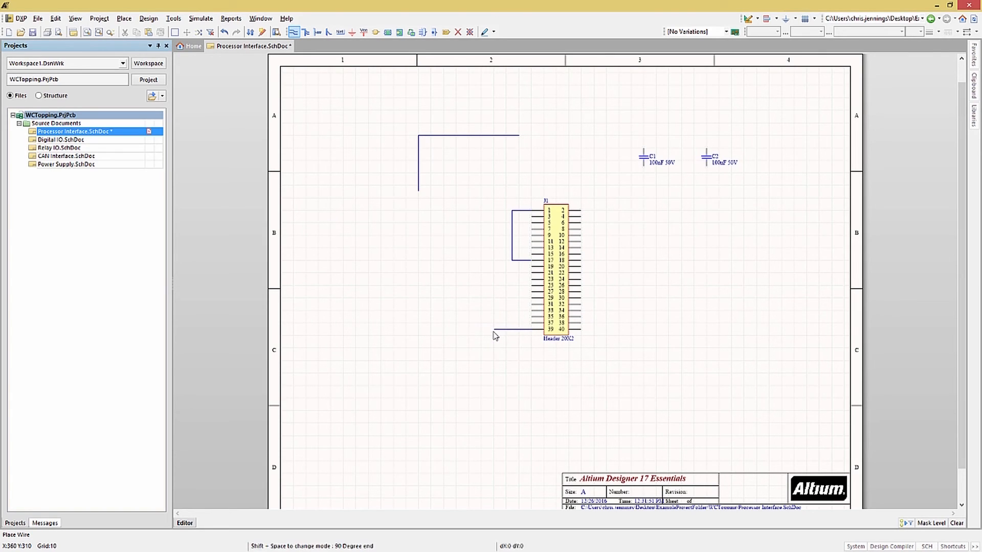
key(Escape)
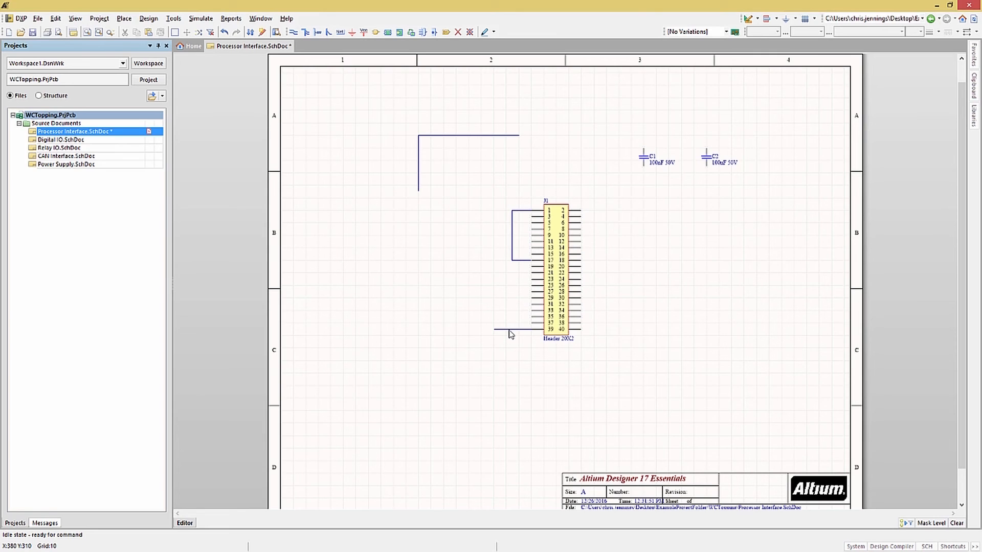
click(512, 328)
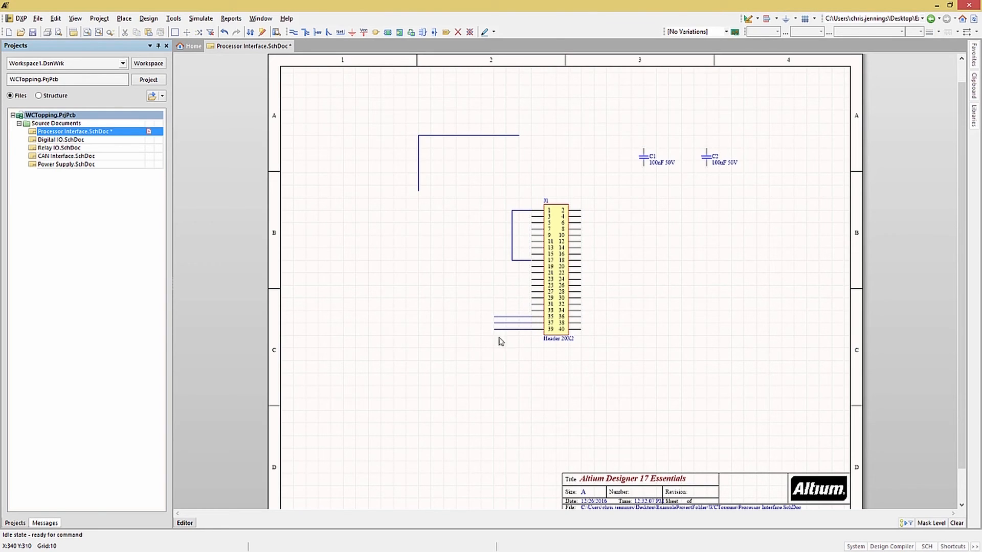
click(513, 316)
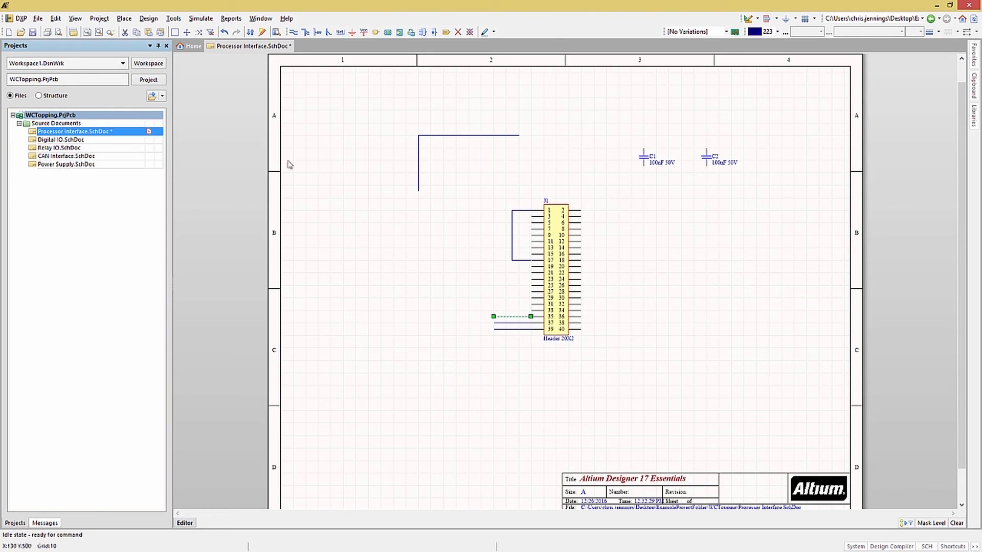
- Copy the stub and Smart Paste it as an array of 20 rows onto every J1 pin
click(55, 18)
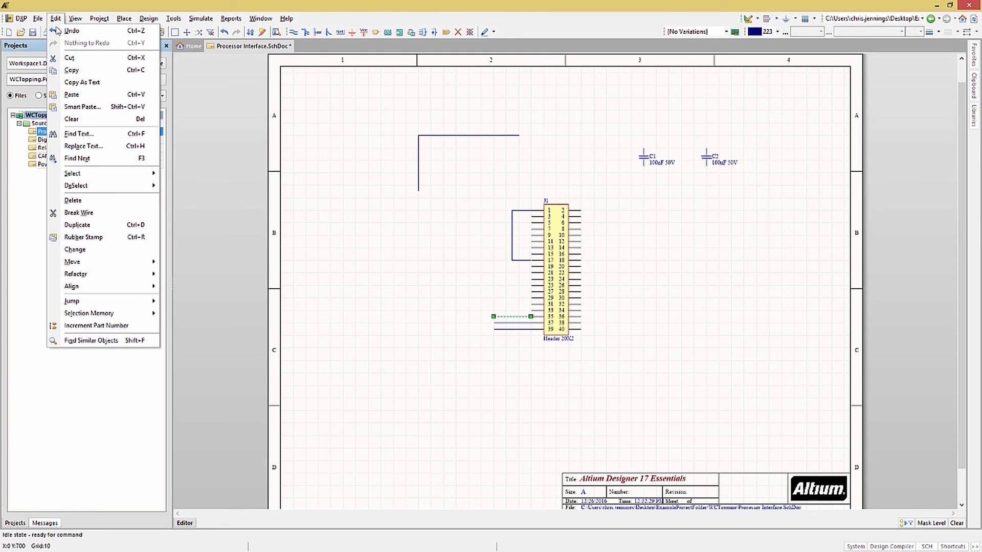
click(83, 106)
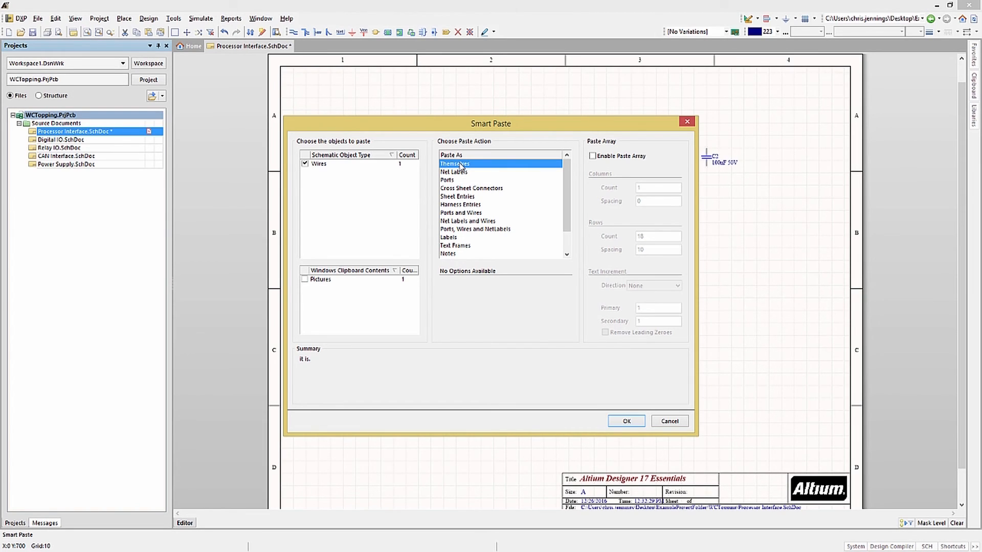
mouse_move(472, 174)
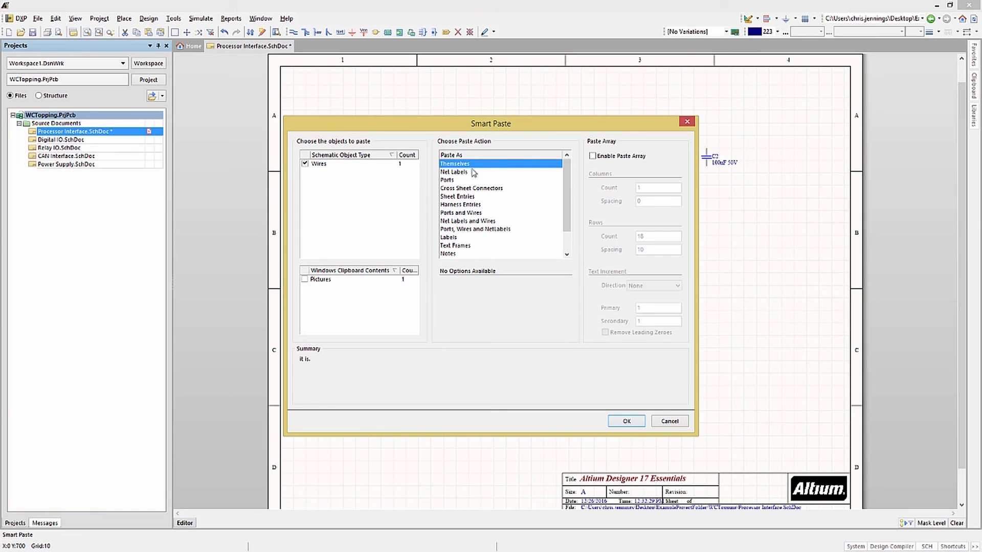
click(592, 155)
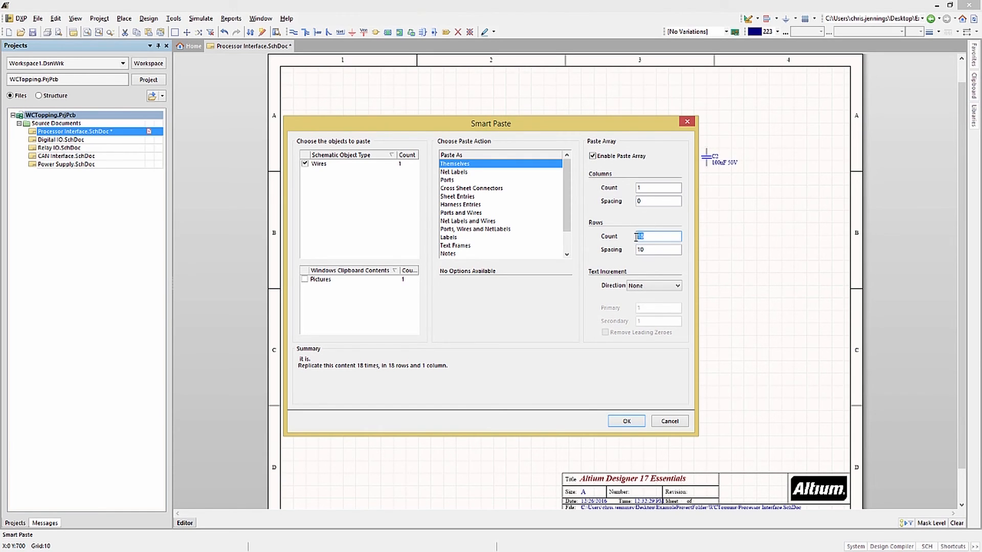
text(20)
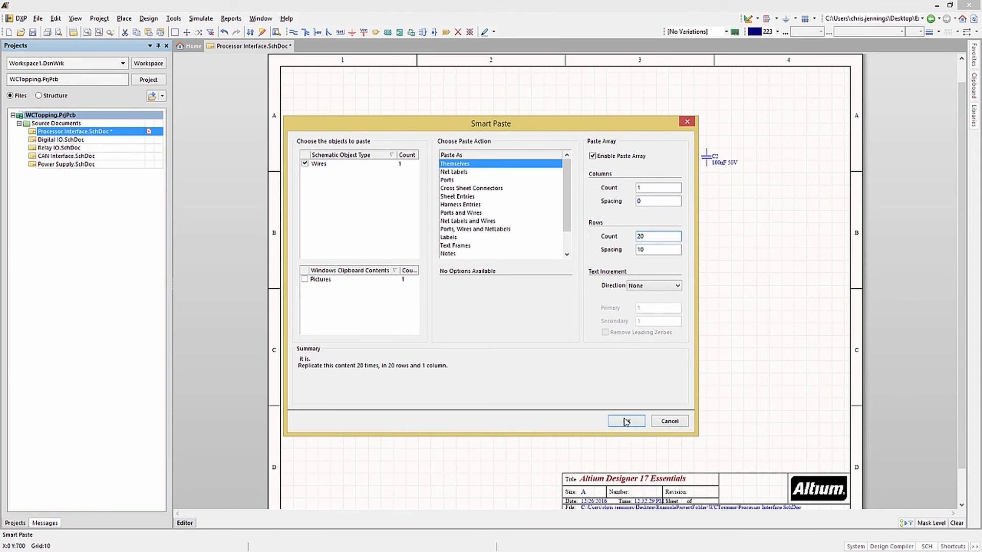
click(626, 420)
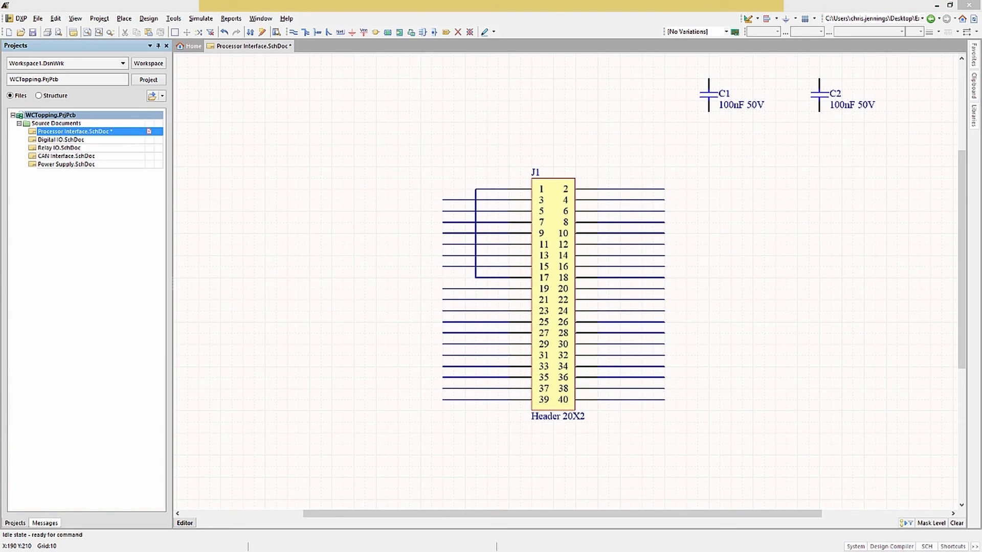
mouse_move(335, 109)
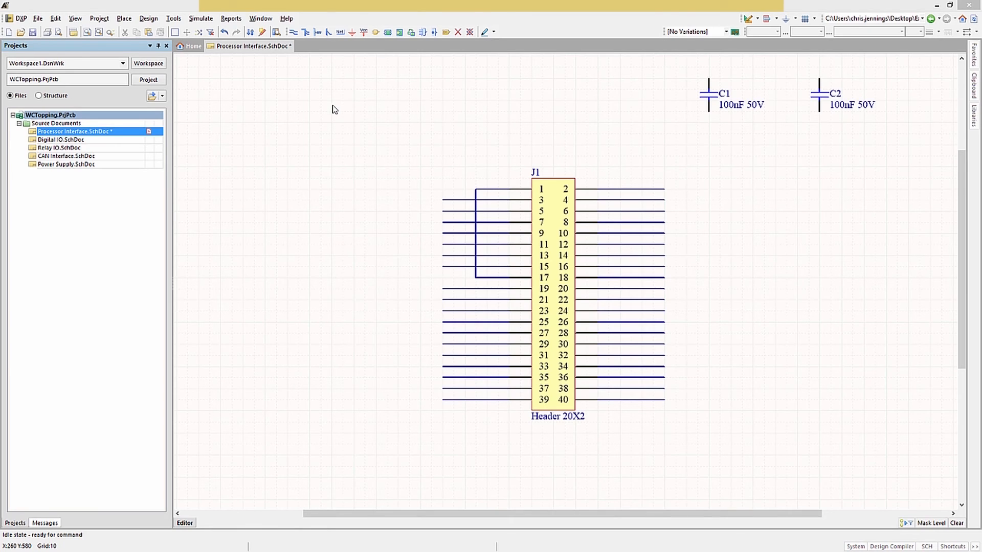
mouse_move(326, 101)
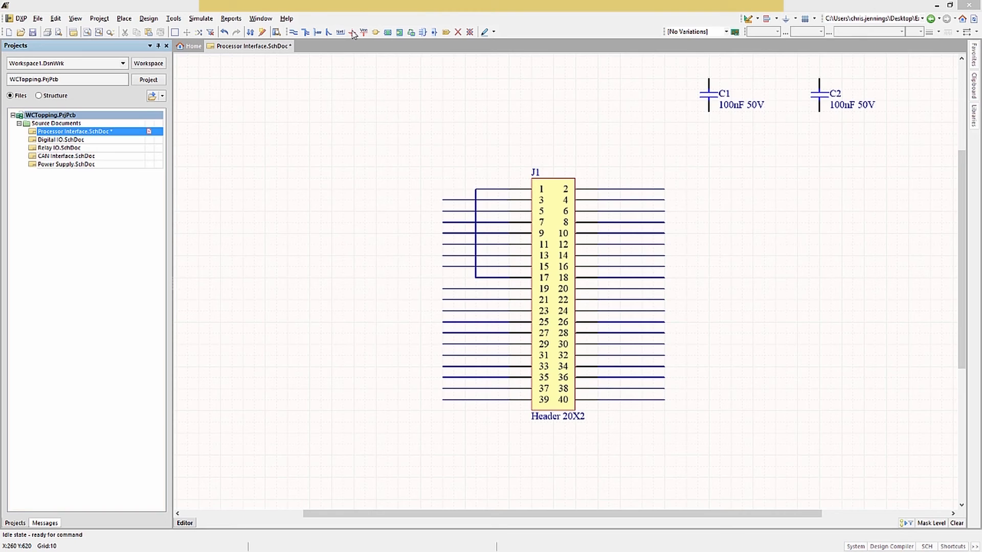
- Place two power ports with net name GND below header J1
click(353, 31)
text(AGND)
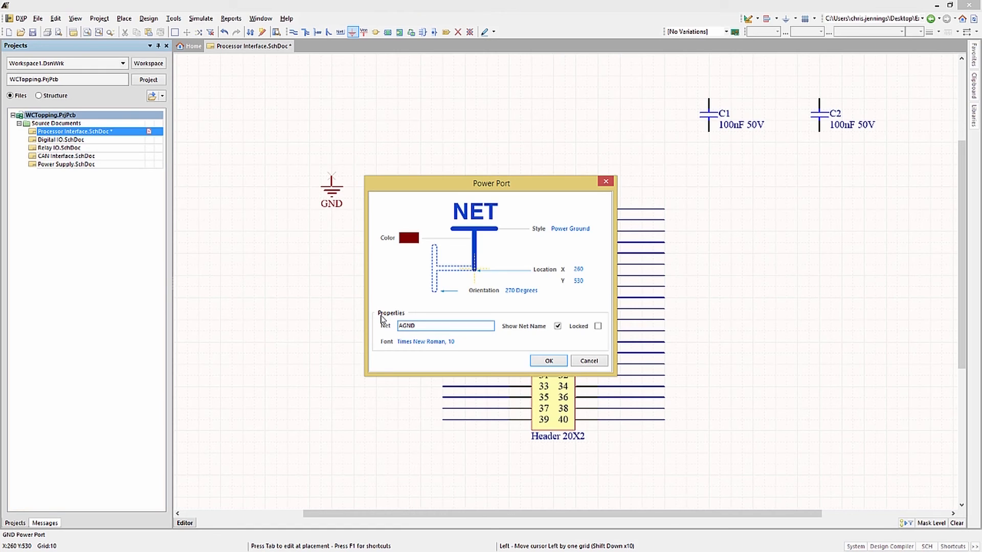
text(C)
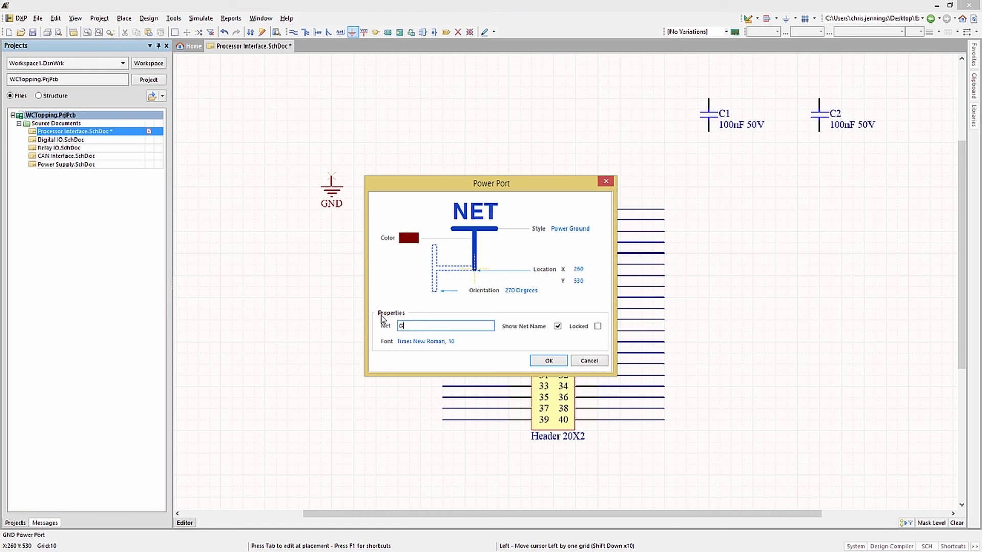
text(ND)
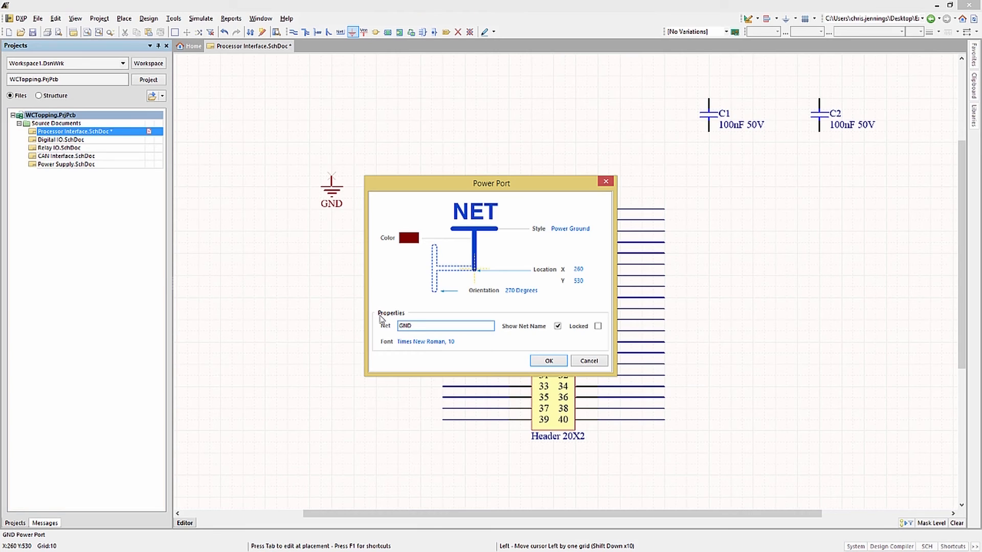
click(595, 228)
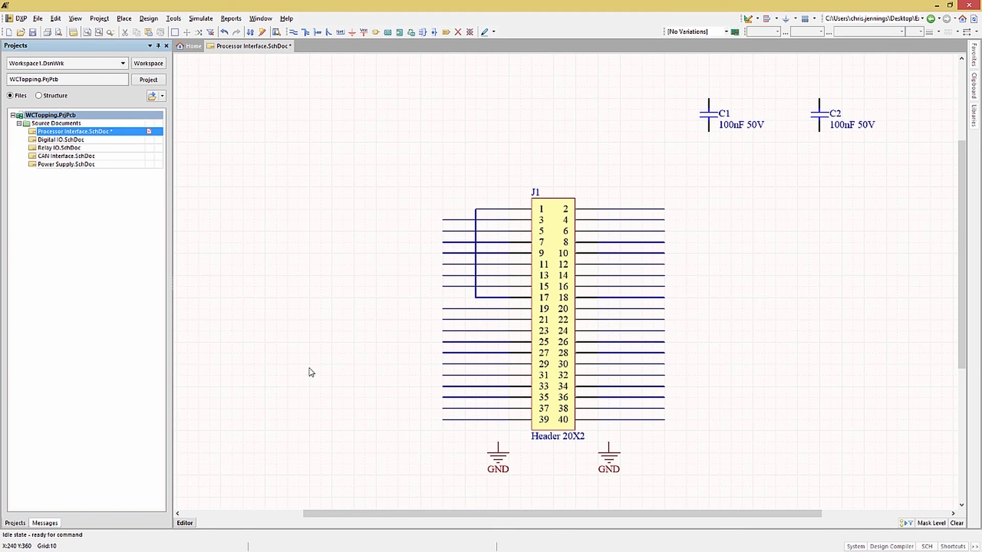
mouse_move(457, 222)
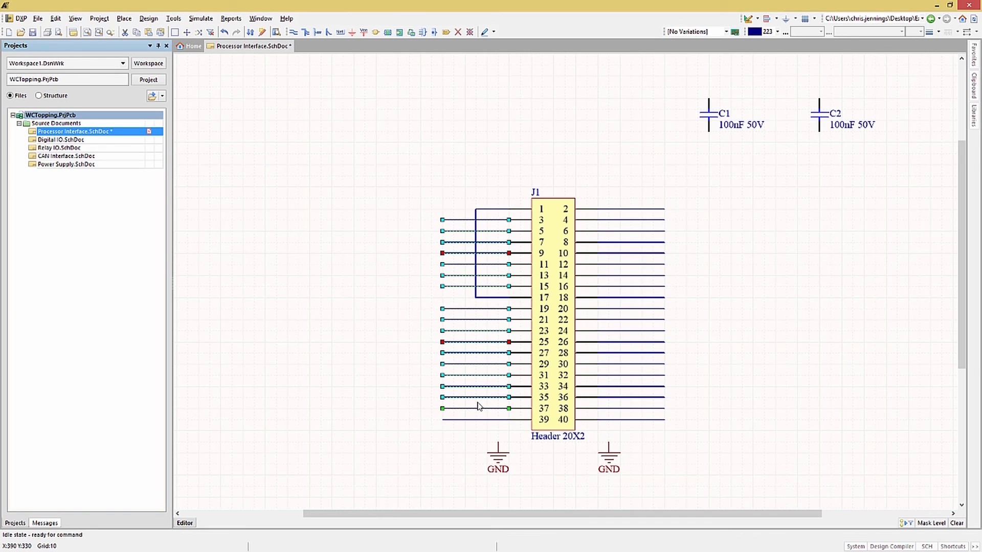
- Wire J1's ground pins down to the GND ports, then pick a power port
click(507, 408)
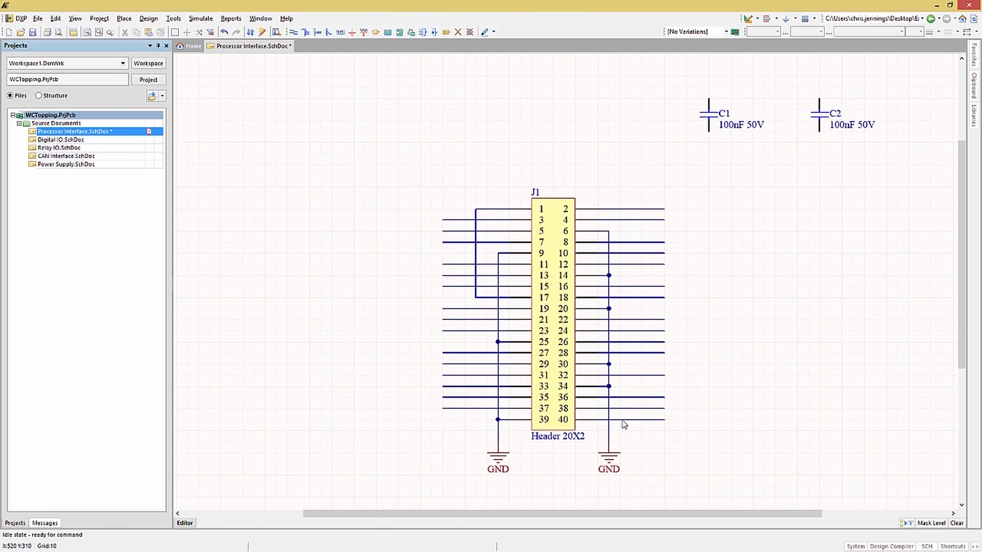
click(364, 32)
text(5V)
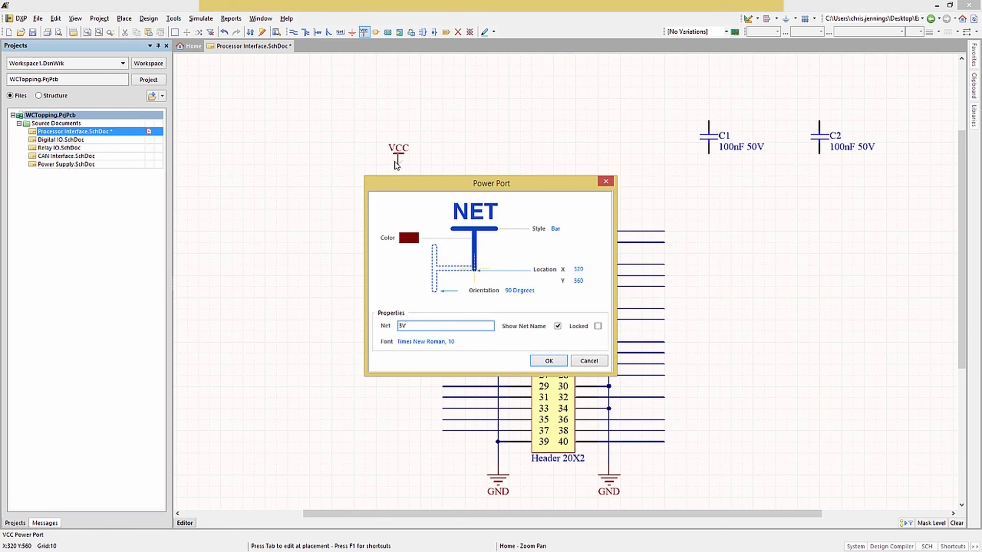
- Place 3V3 and 5V power ports feeding J1 and wire C1 and C2 between the supplies and GND
click(547, 361)
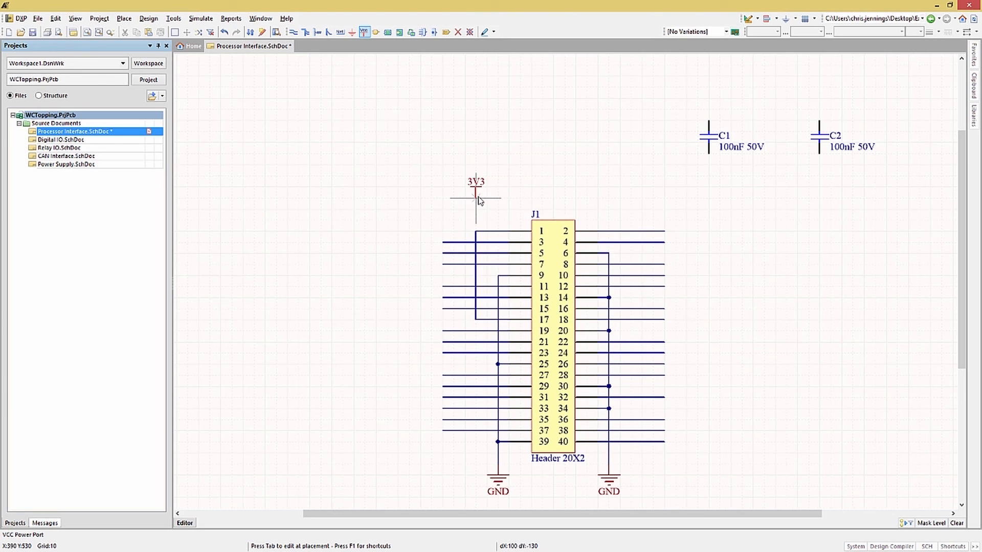
double_click(476, 195)
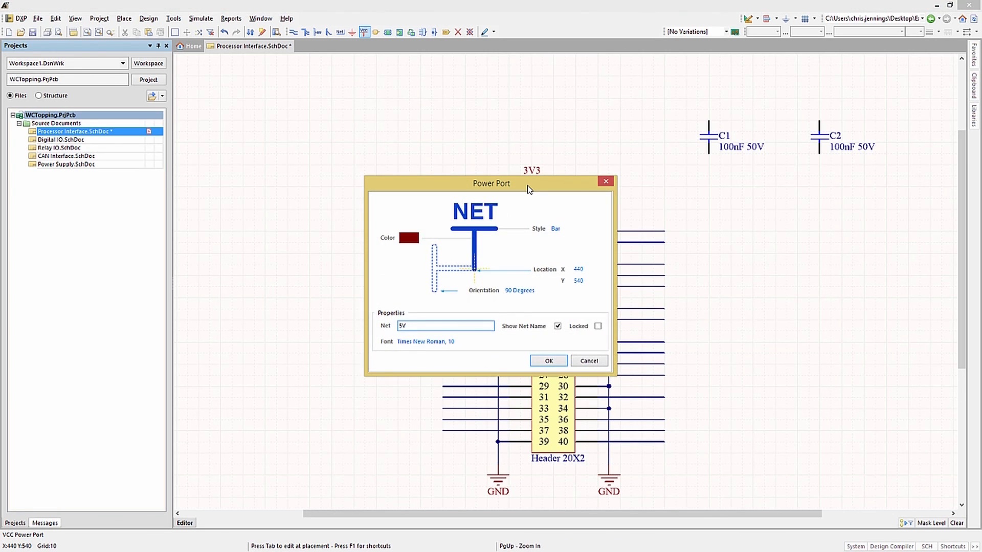
click(547, 361)
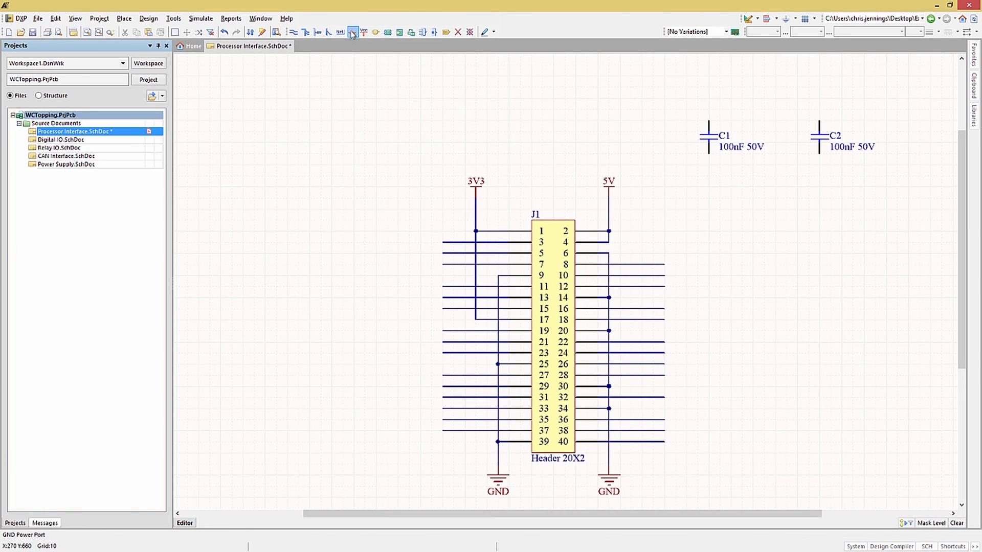
click(353, 31)
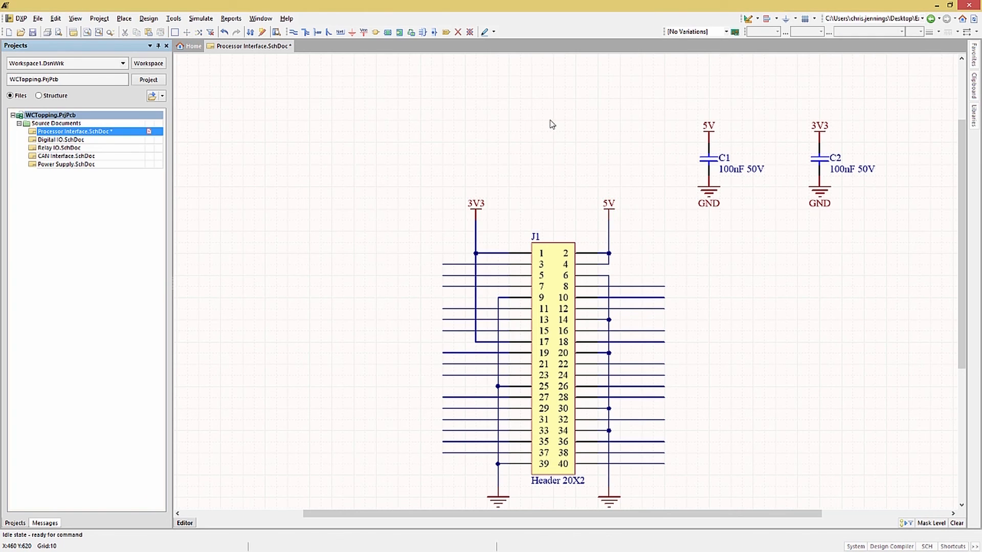
- Start a net label and name it GPIO via its properties
click(339, 32)
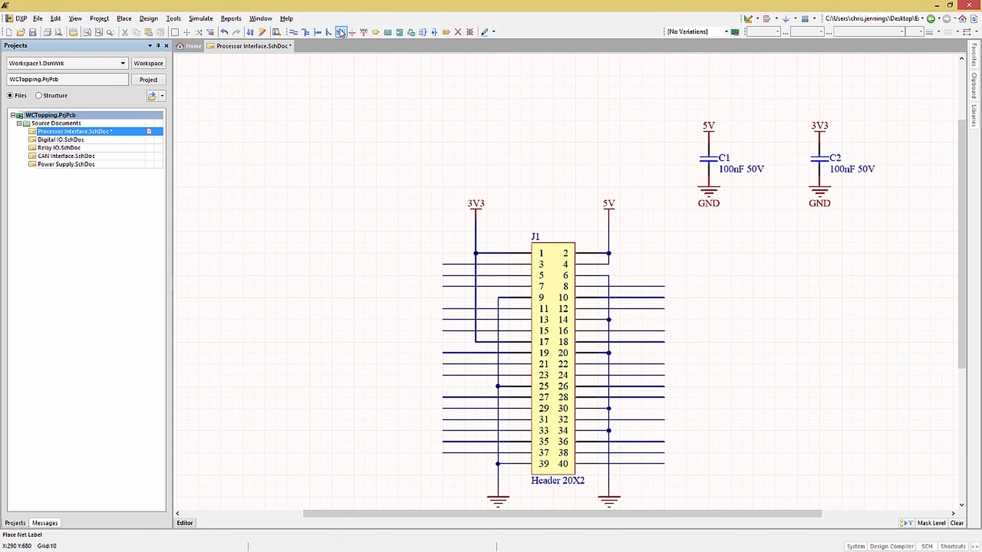
mouse_move(342, 31)
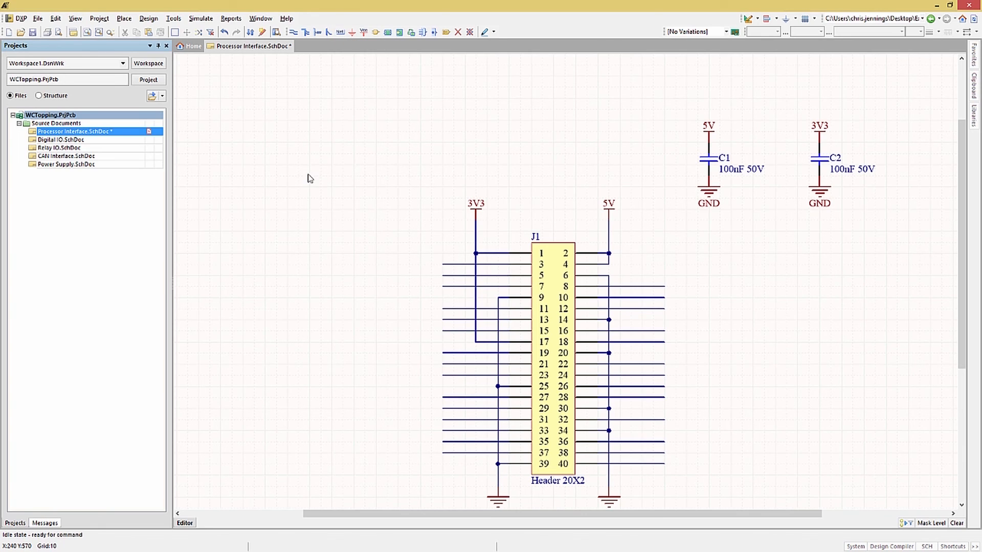
right_click(308, 178)
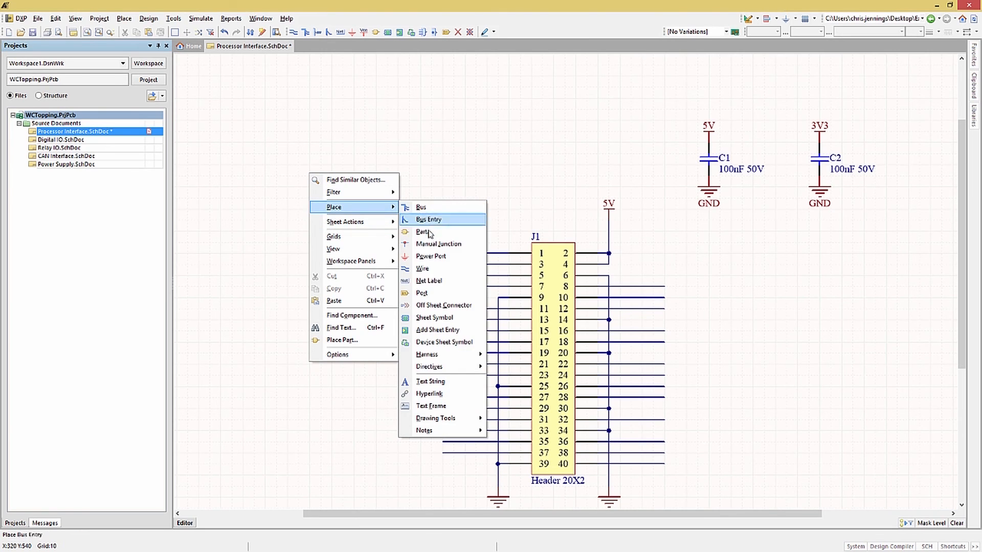
mouse_move(429, 281)
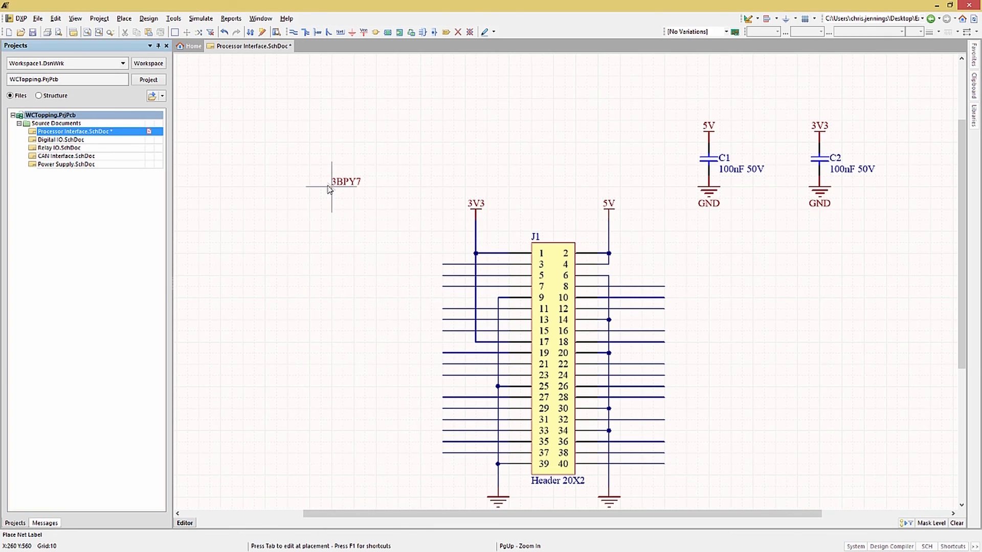
key(Tab)
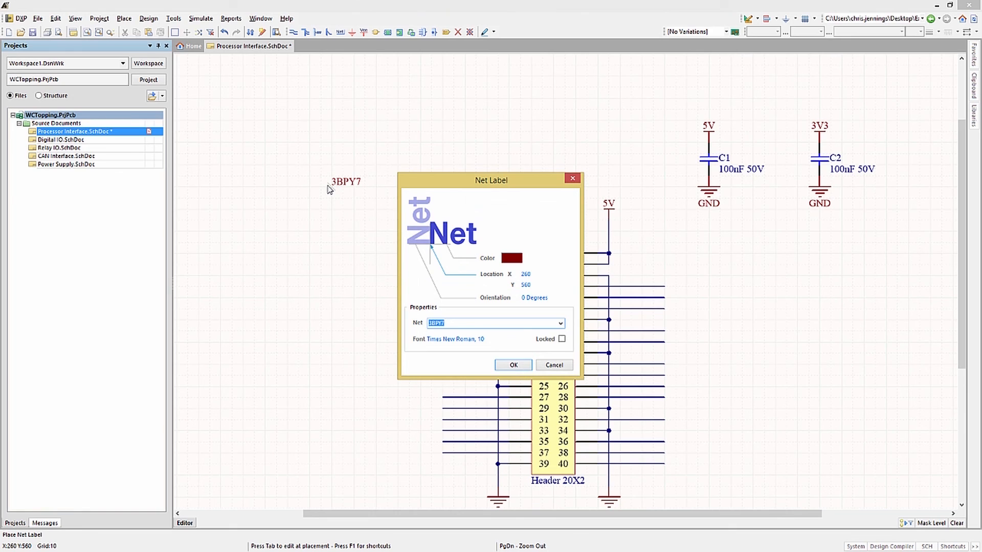
text(GPI)
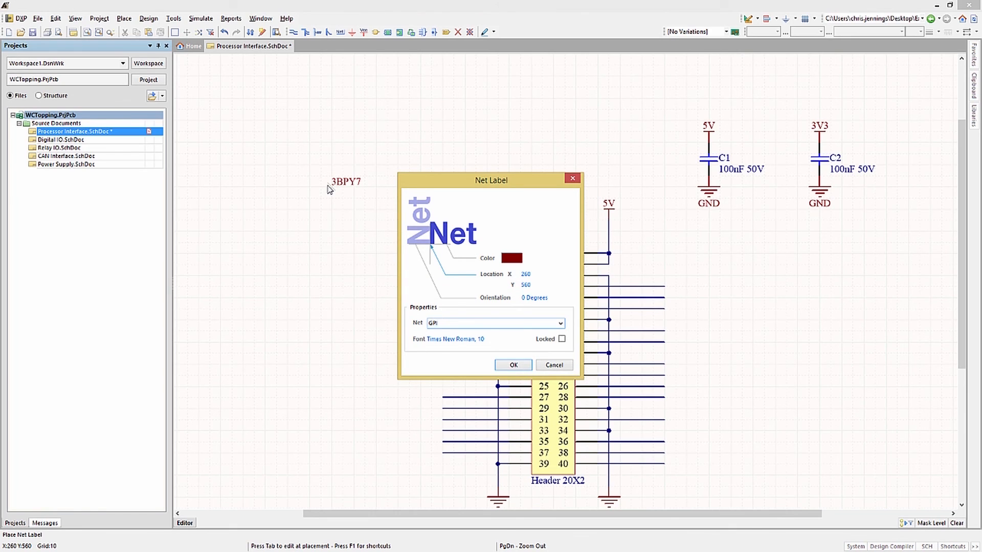
text(O)
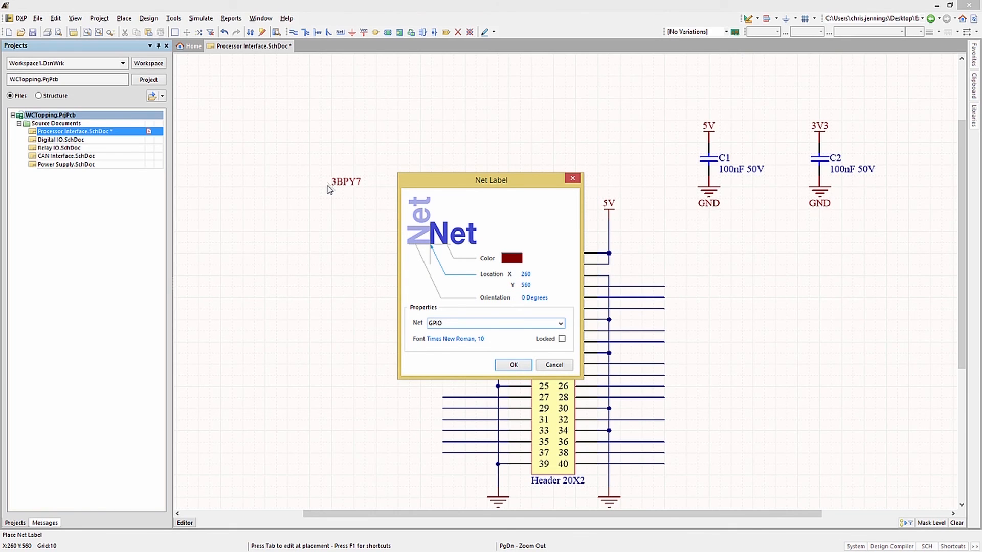
click(513, 364)
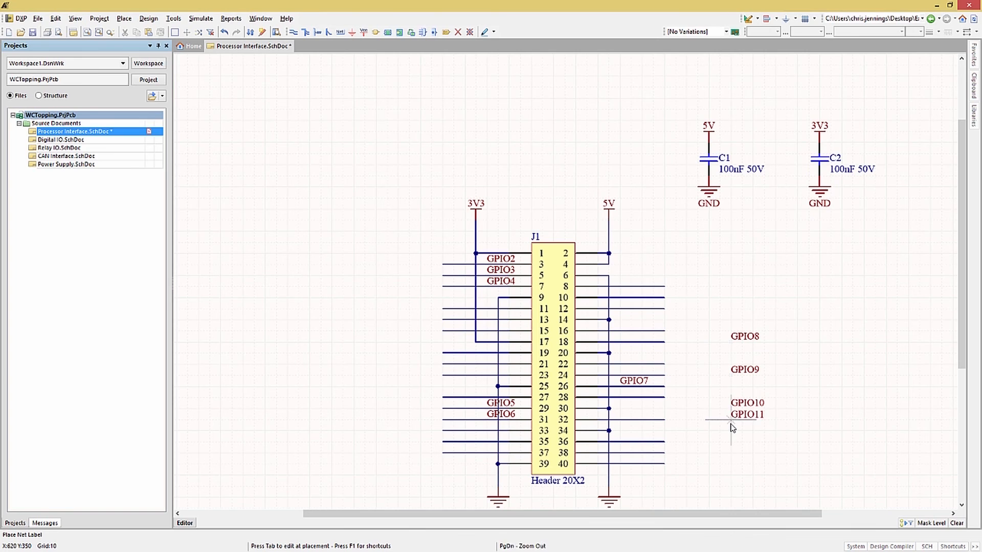
- Drop incrementing GPIO labels on J1's pin wires and rename one to ID_SC
click(631, 300)
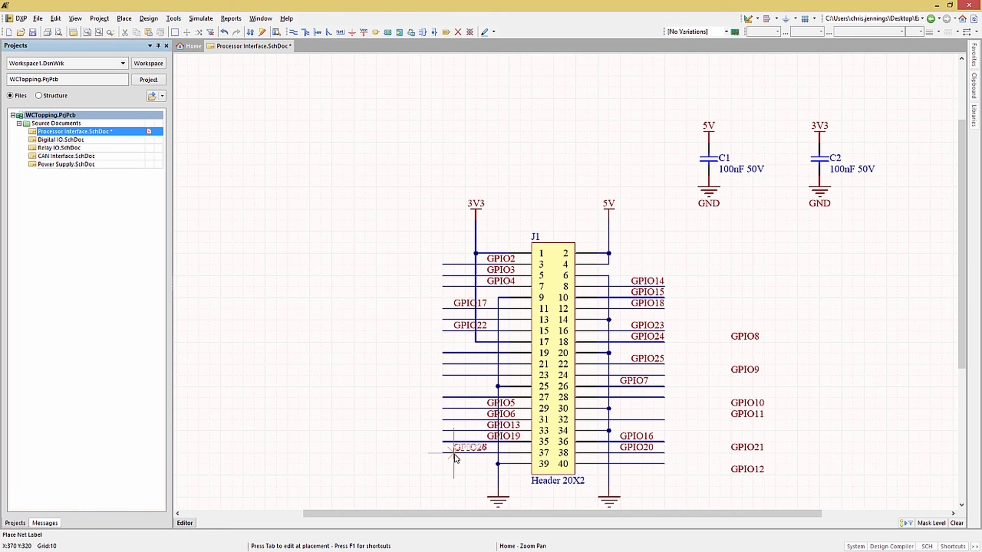
click(454, 448)
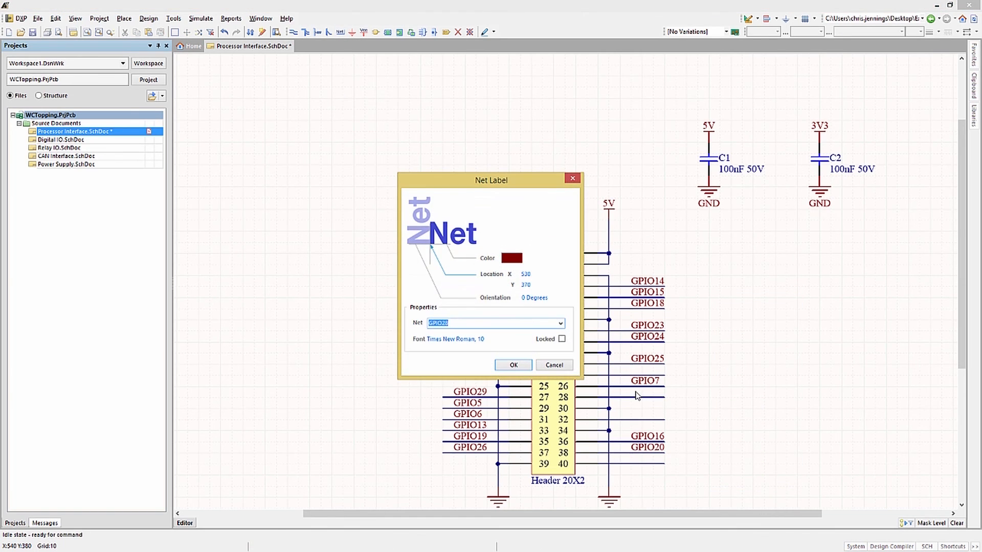
click(512, 365)
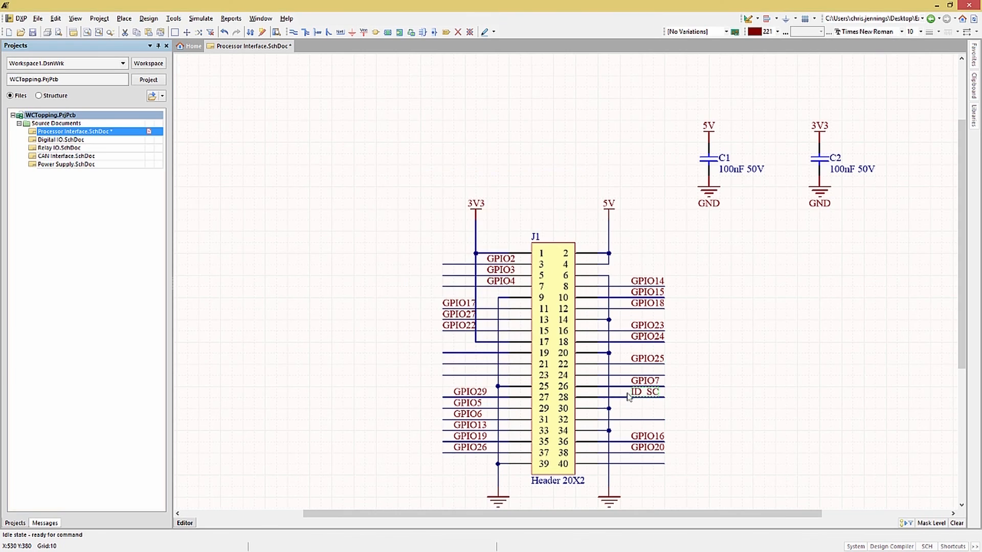
double_click(646, 391)
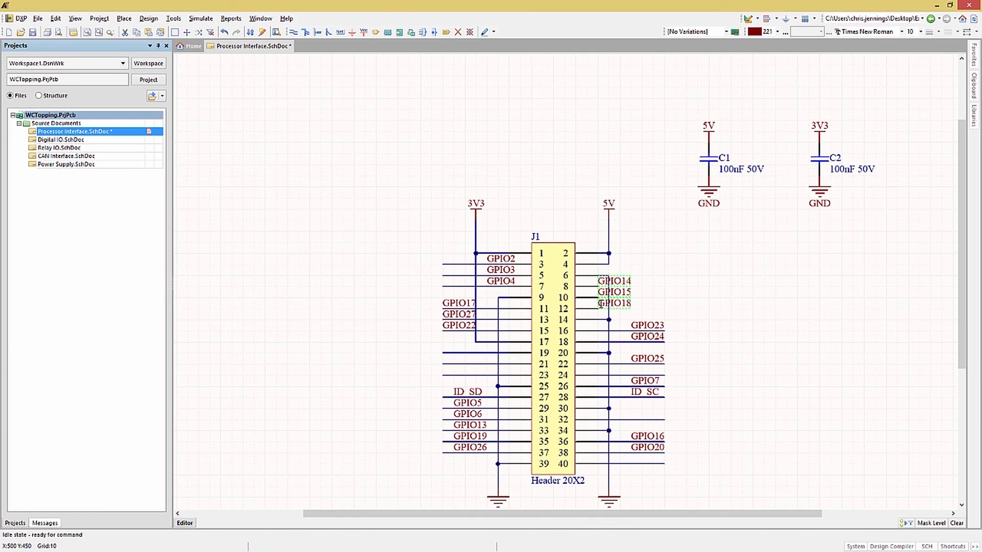
mouse_move(623, 291)
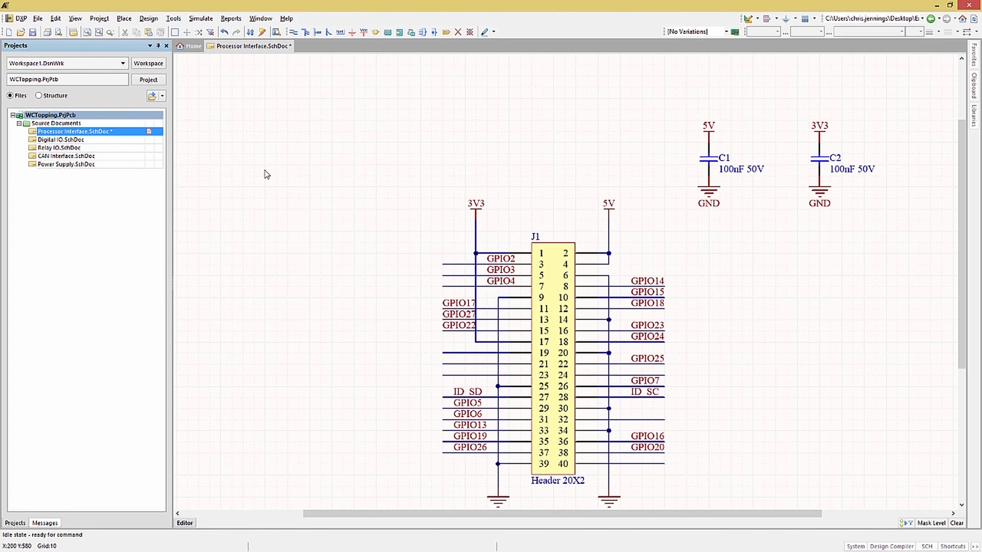
mouse_move(313, 158)
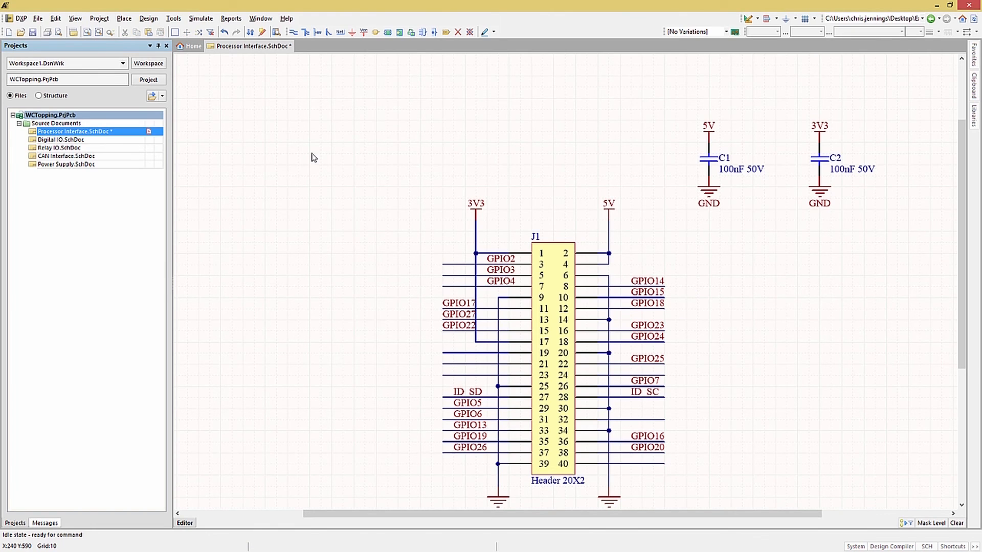
- Begin placing a signal port beside J1's left pins via Place > Port
click(445, 32)
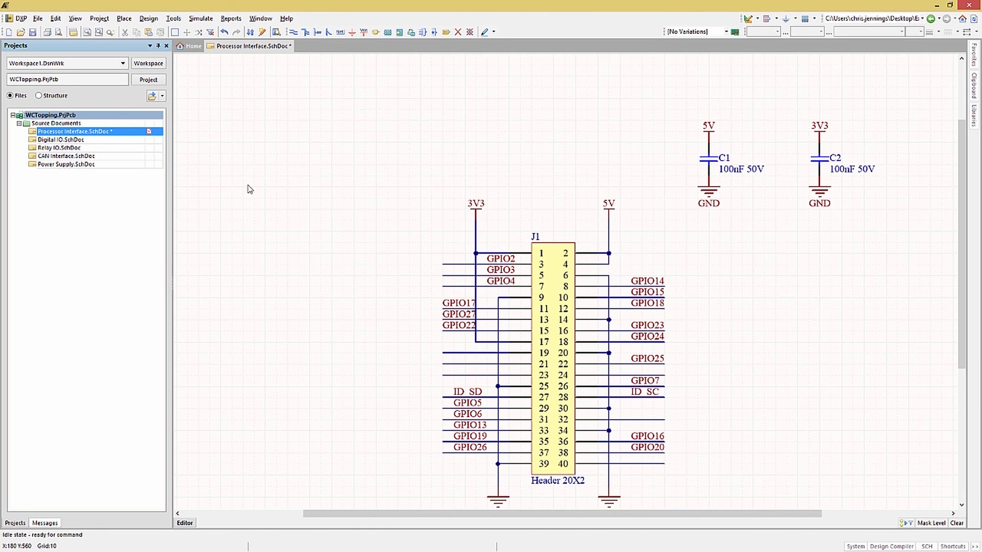
right_click(249, 191)
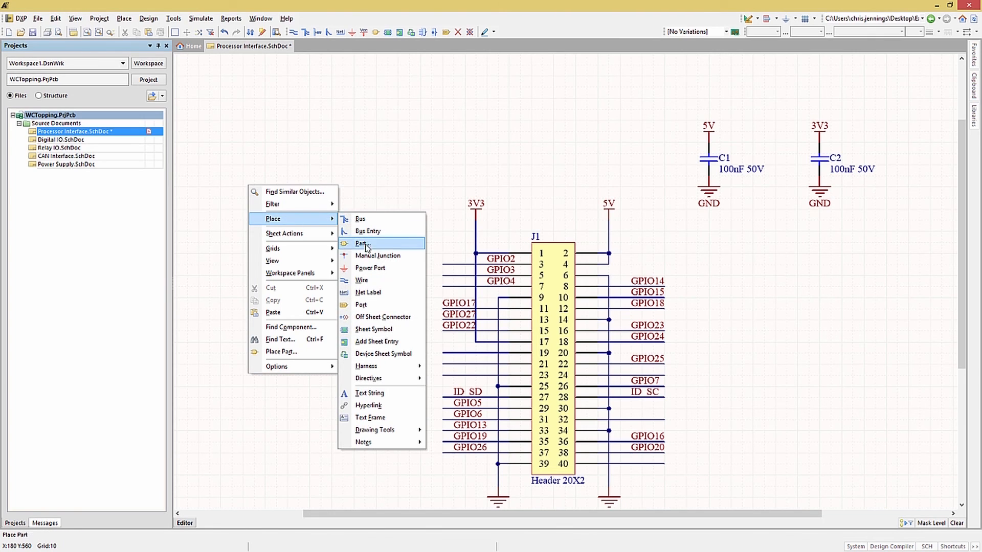
mouse_move(361, 305)
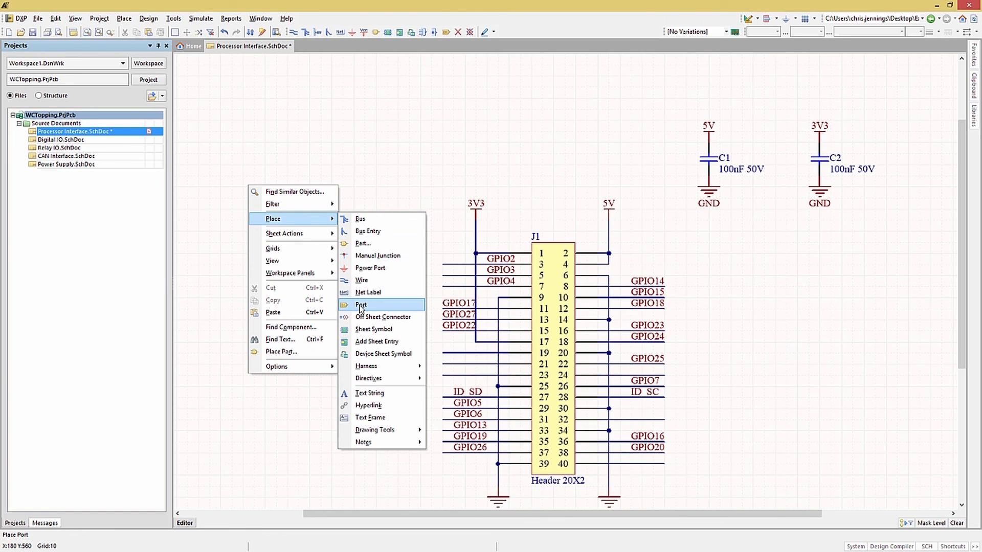
click(360, 305)
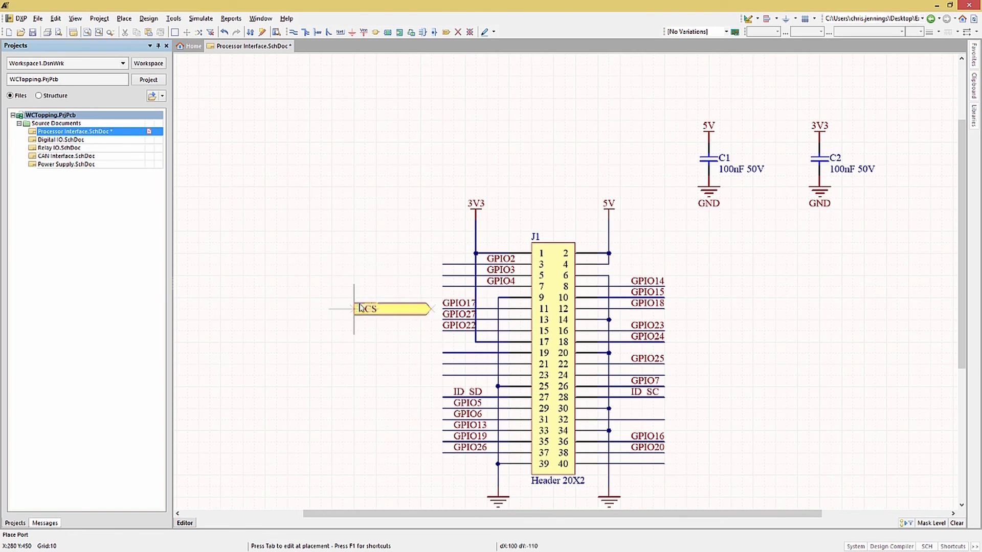
mouse_move(303, 243)
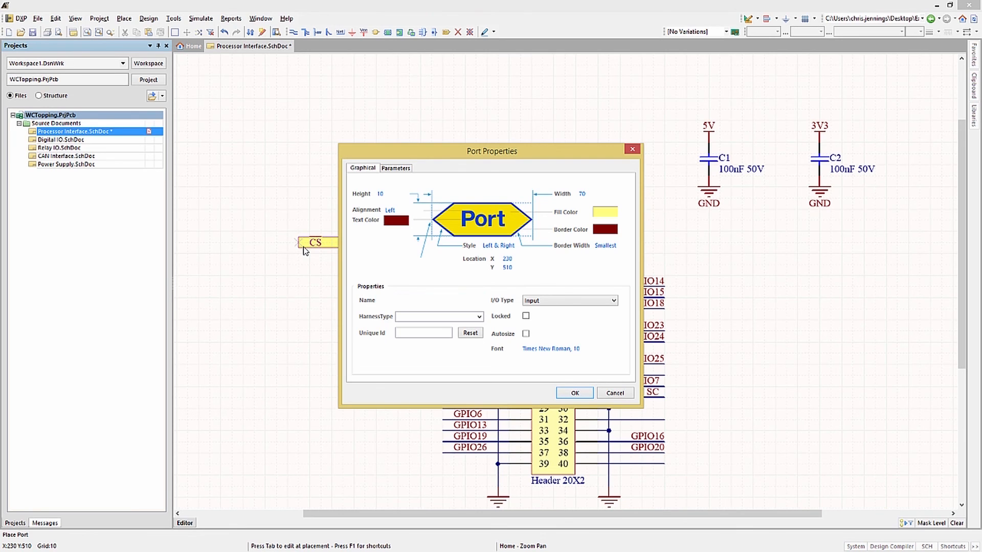
- Place ports SDA1 and the SPI_ signals on the header's net wires
text(SDA)
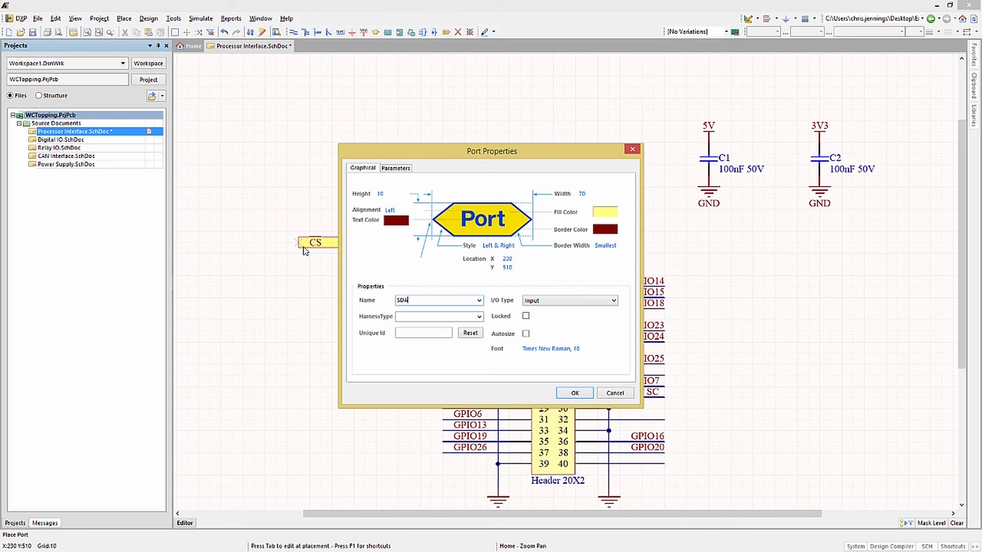
text(1)
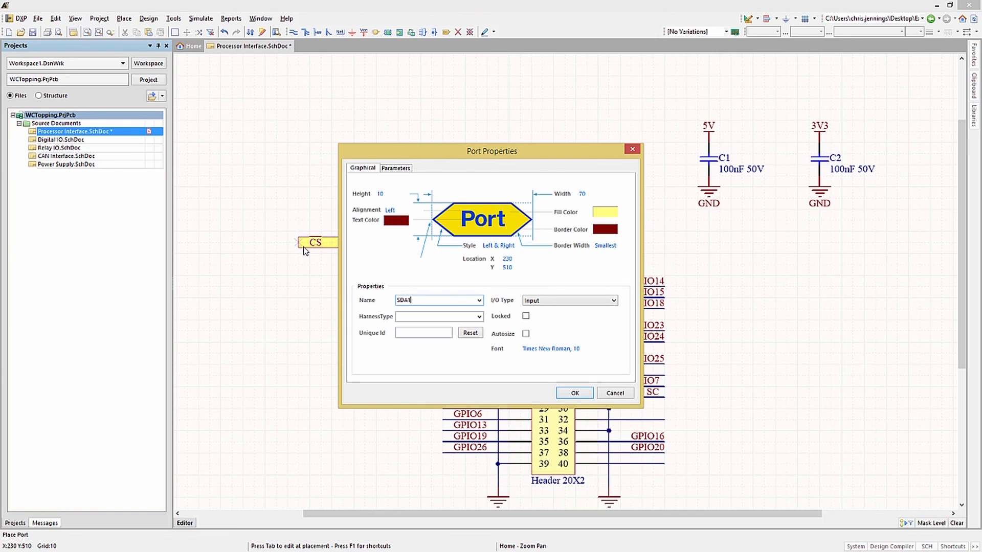
mouse_move(620, 306)
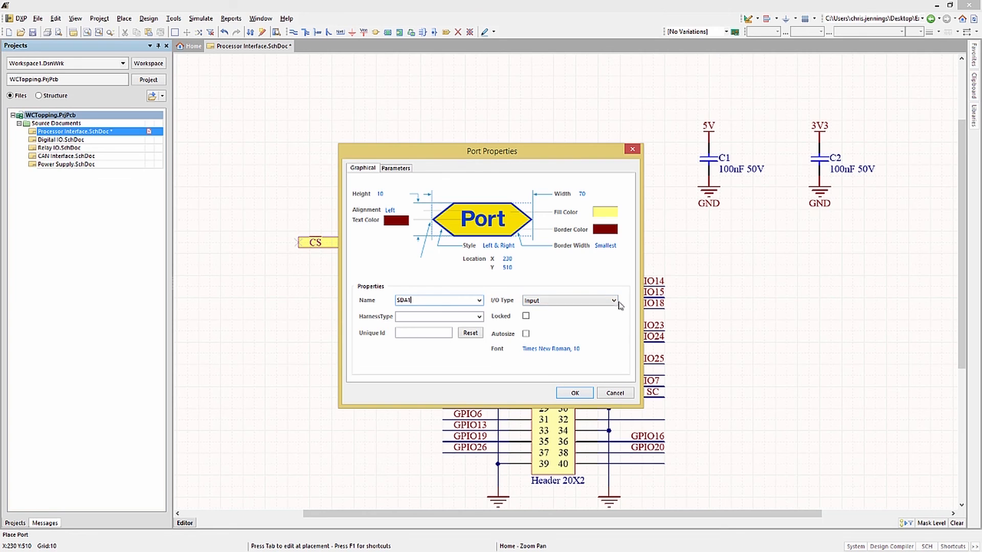
click(572, 392)
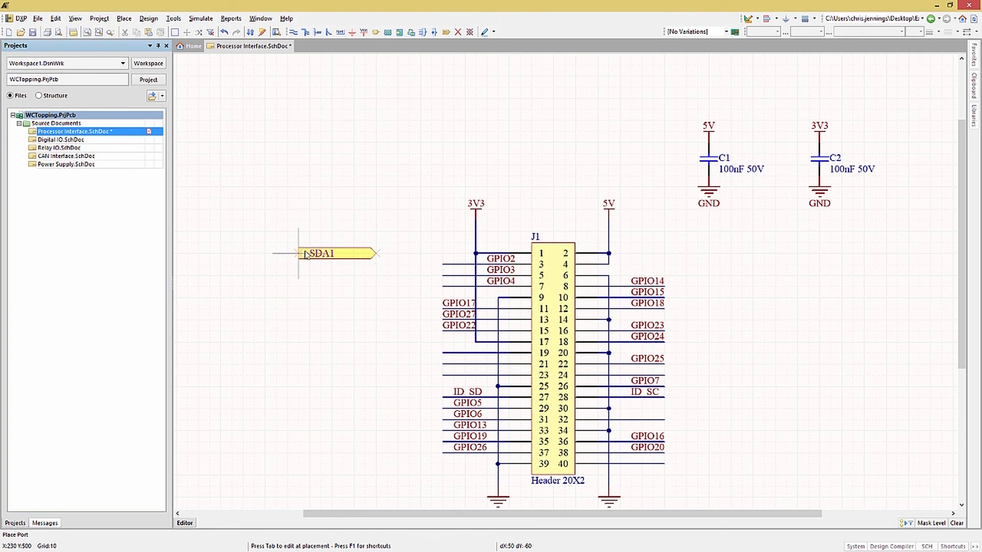
mouse_move(418, 268)
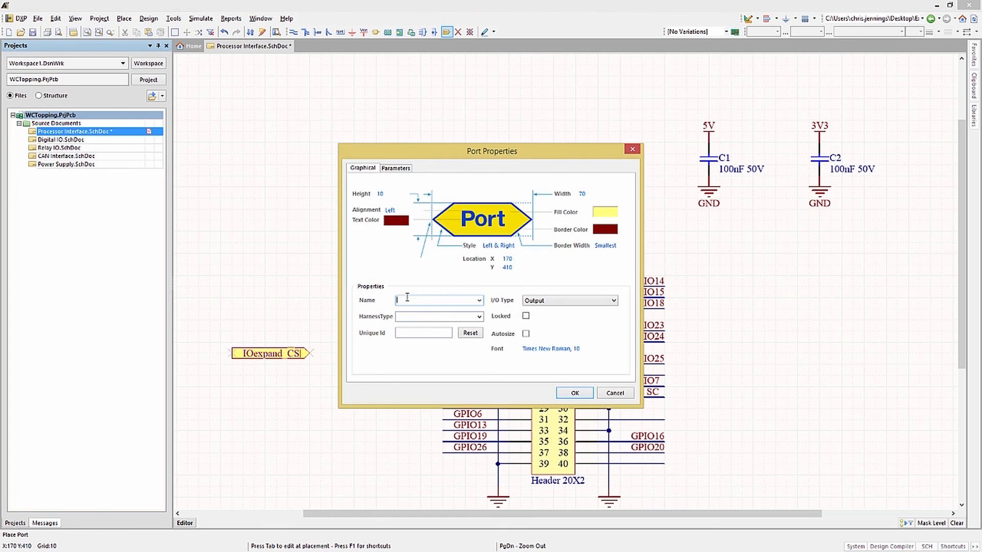
text(SPI_)
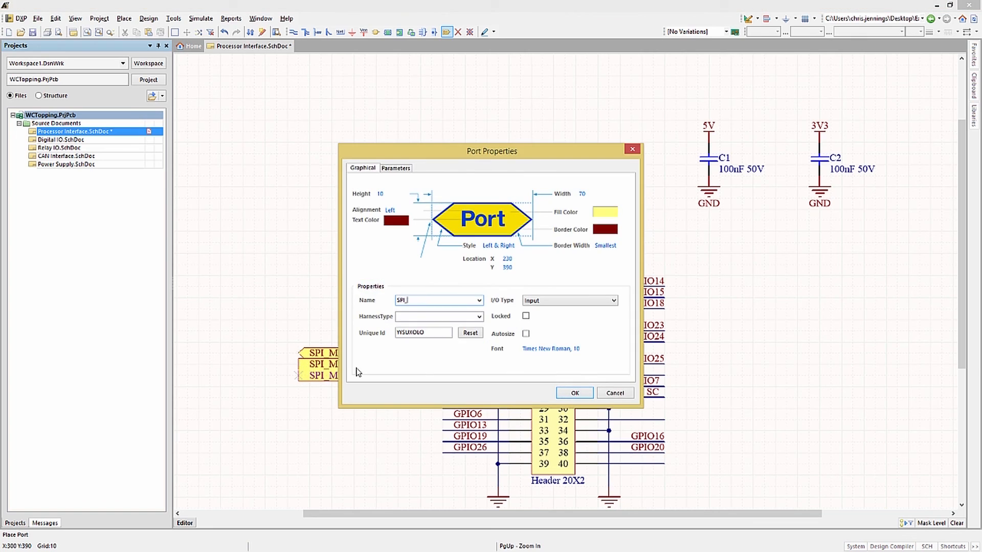
click(573, 392)
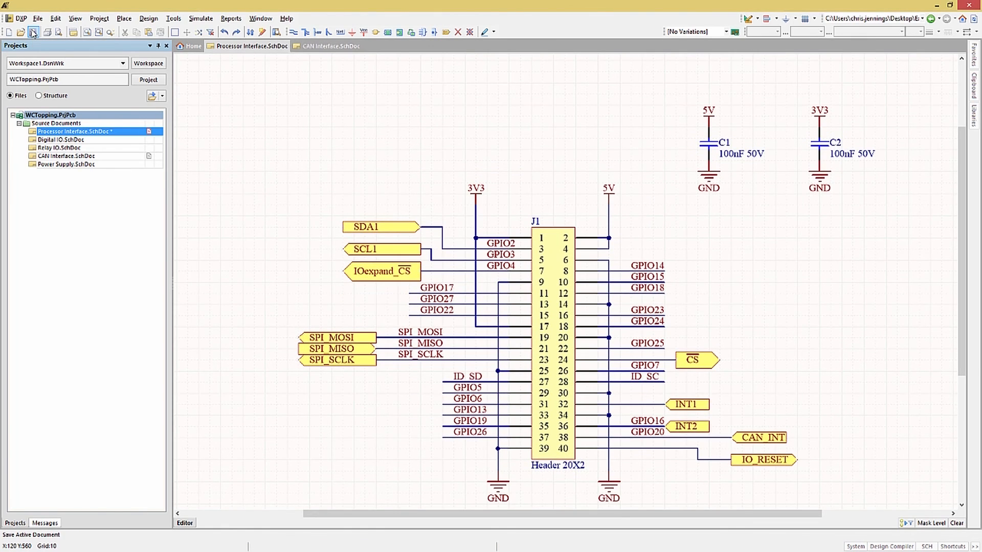
- Save the processor interface sheet and open CAN Interface.SchDoc
click(33, 31)
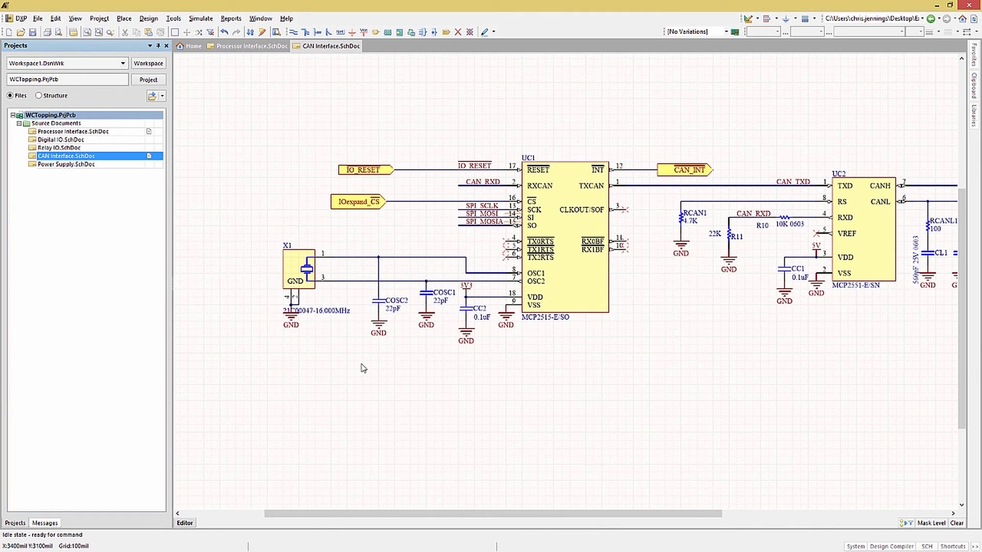
mouse_move(439, 370)
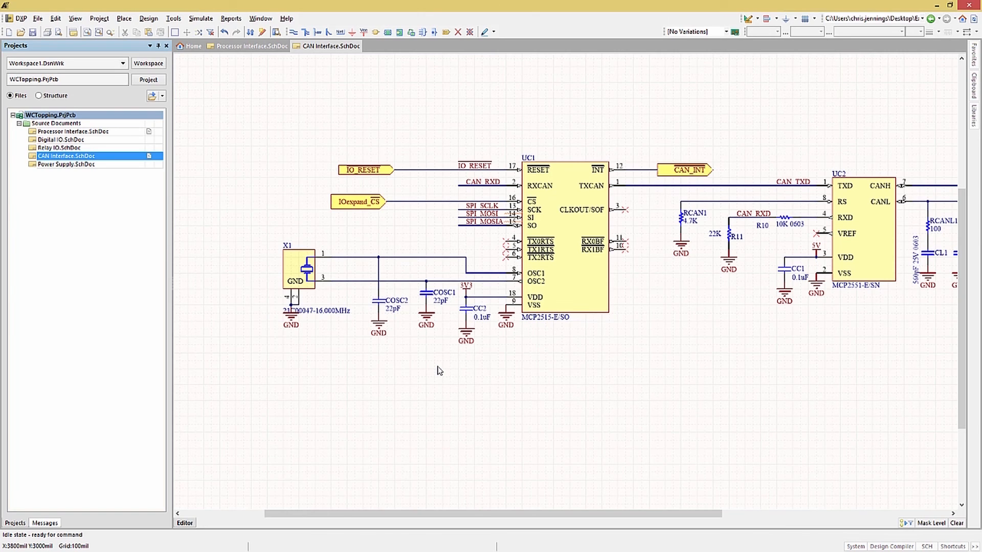
click(751, 213)
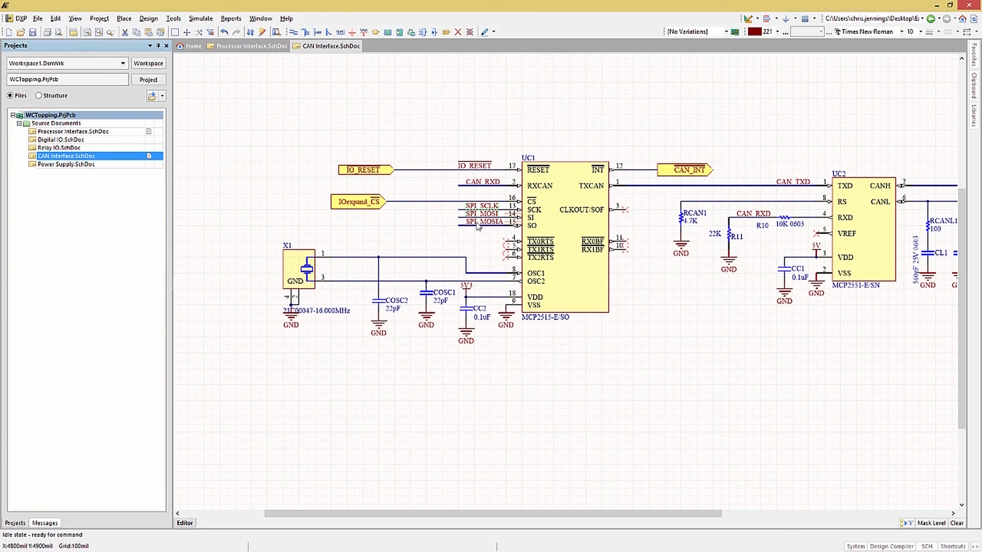
mouse_move(479, 225)
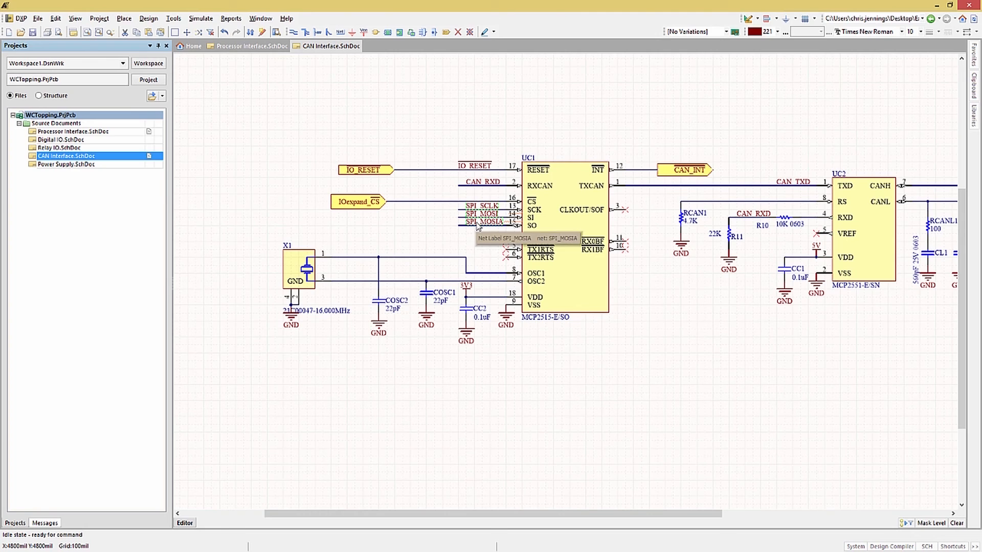
- Smart Paste the copied SPI net labels as ports SPI_SCLK, SPI_MOSI and SPI_MISO
click(55, 19)
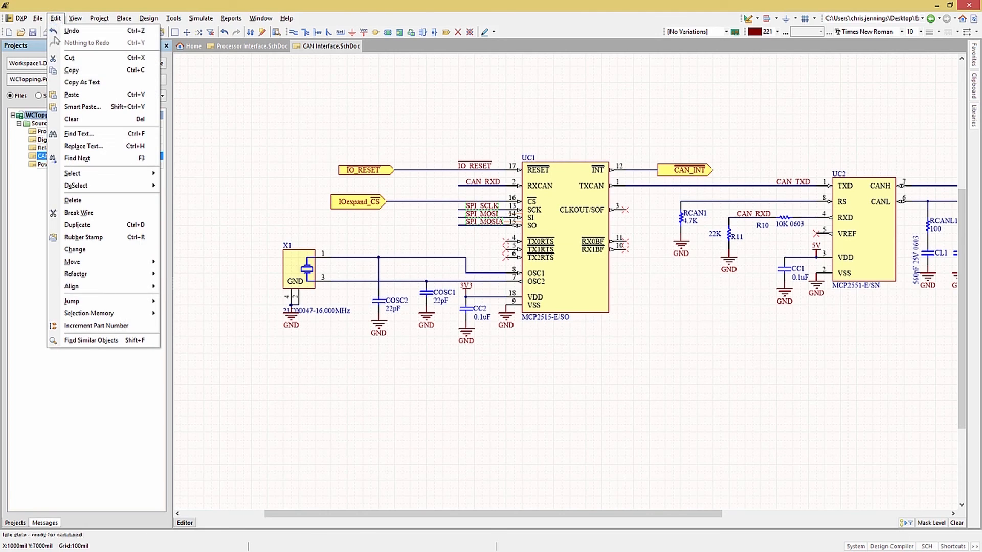
click(82, 106)
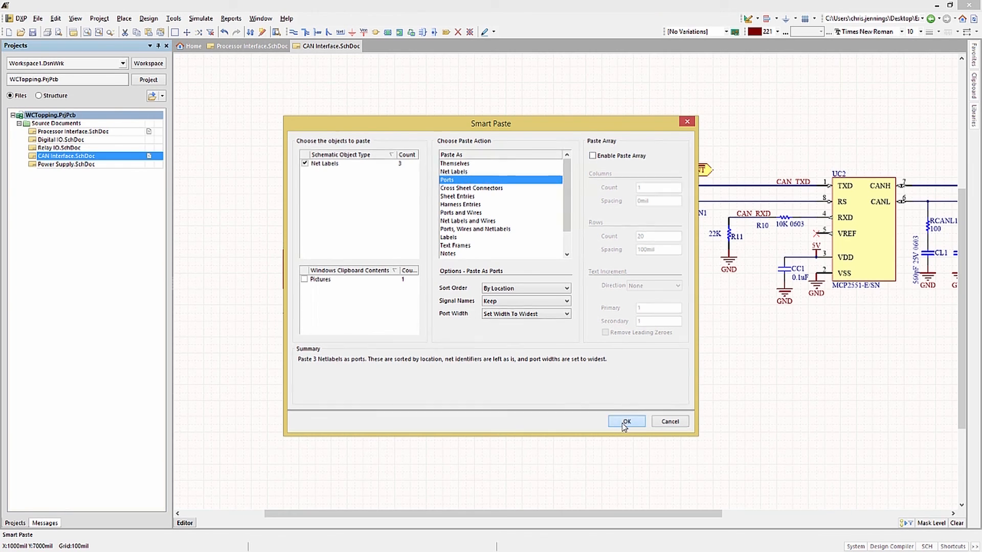
click(626, 420)
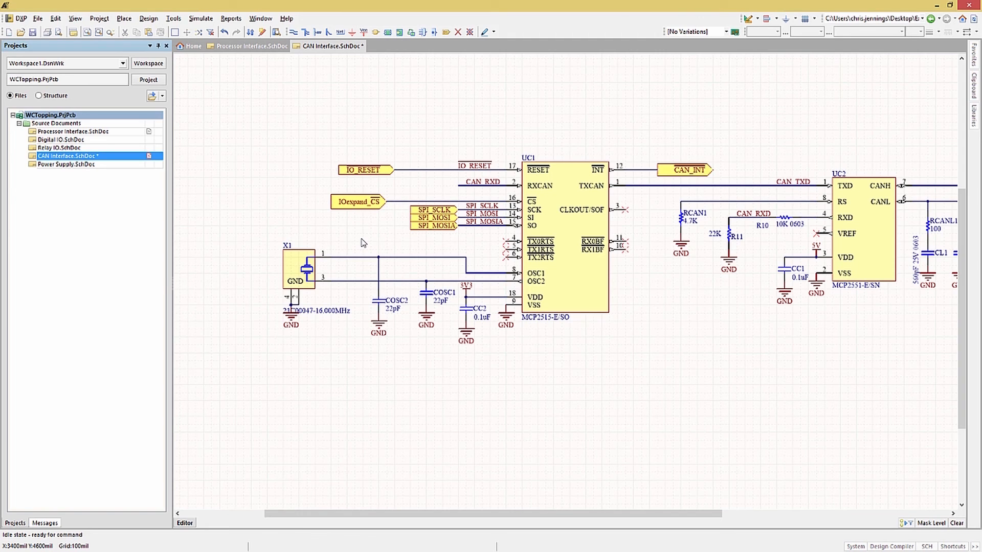
click(366, 170)
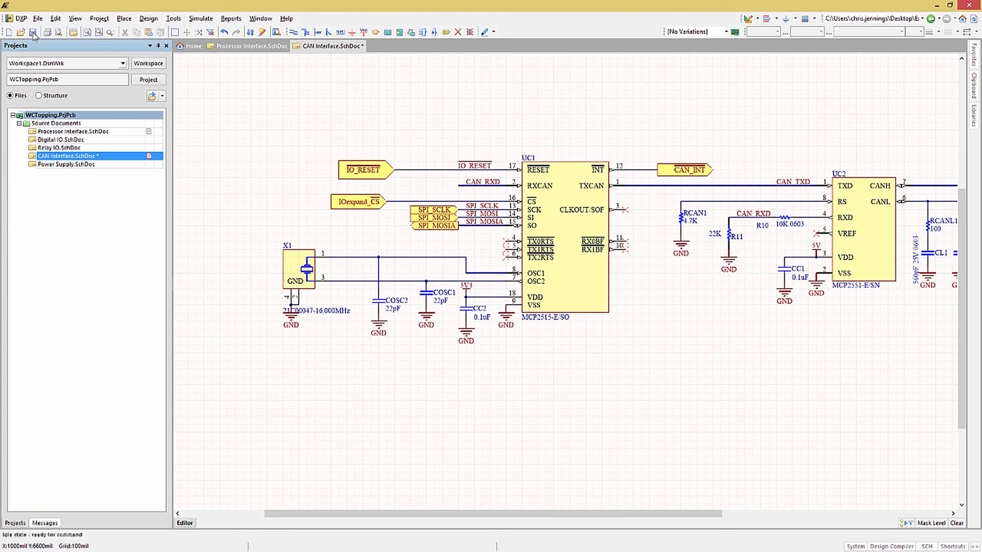
- Save the CAN Interface sheet and open Dig Analog IO.SchDoc
click(32, 32)
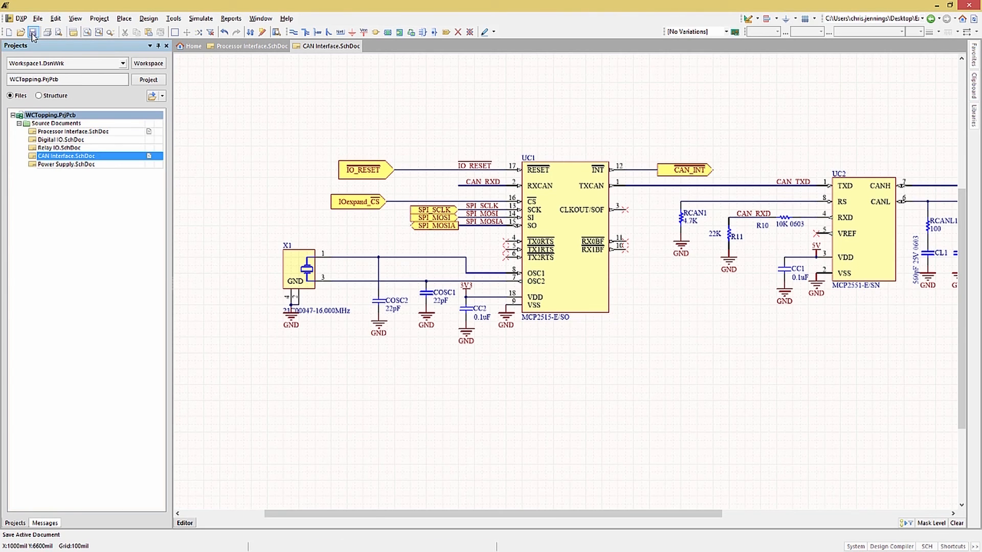
click(33, 32)
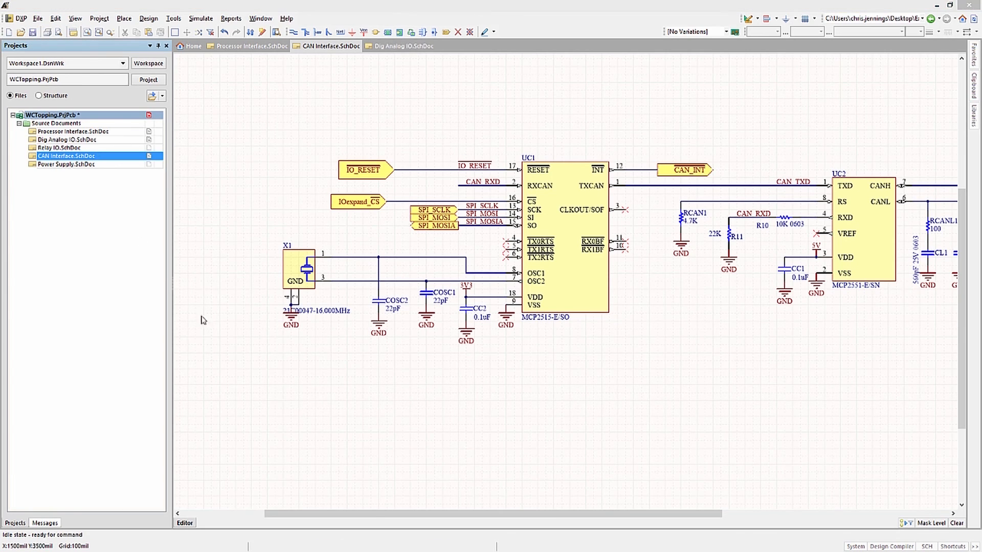
- Move header IOS1 against expander UIO's GPA0–GPA7 pins on the Dig Analog IO sheet
click(65, 139)
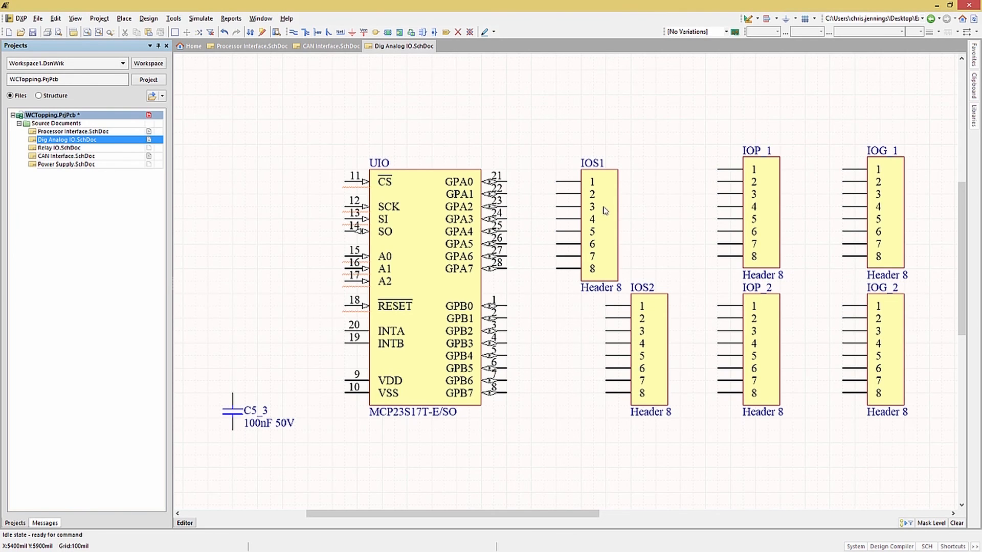
click(592, 222)
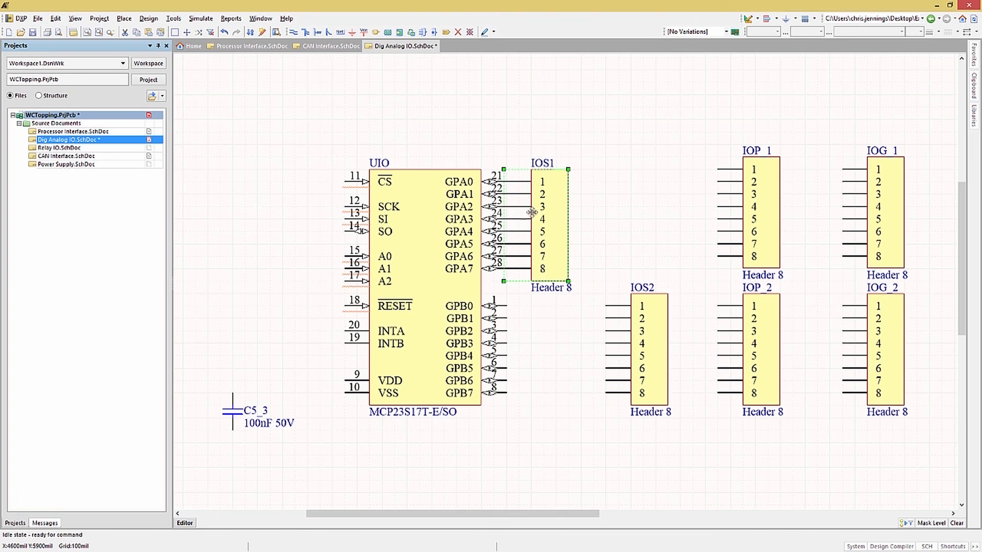
mouse_move(546, 217)
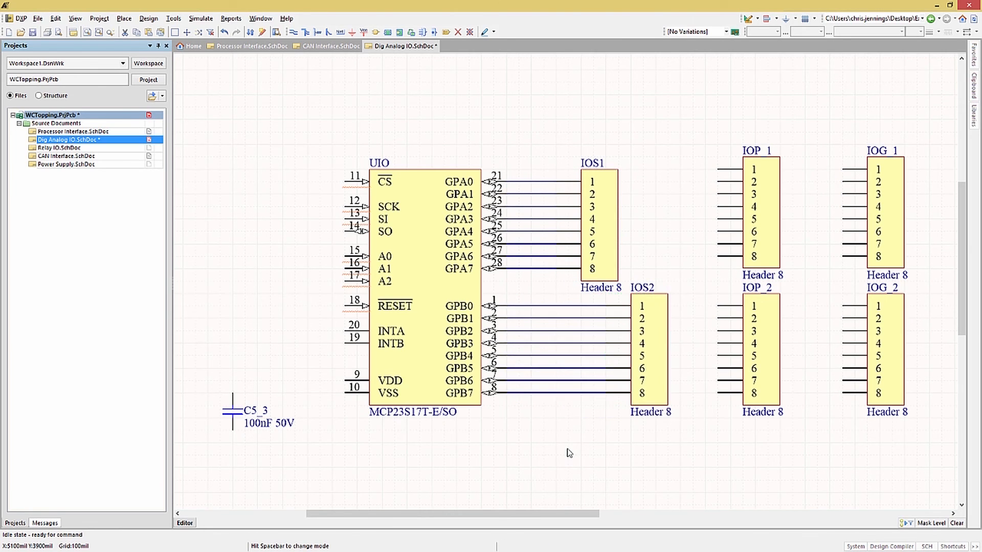
mouse_move(555, 449)
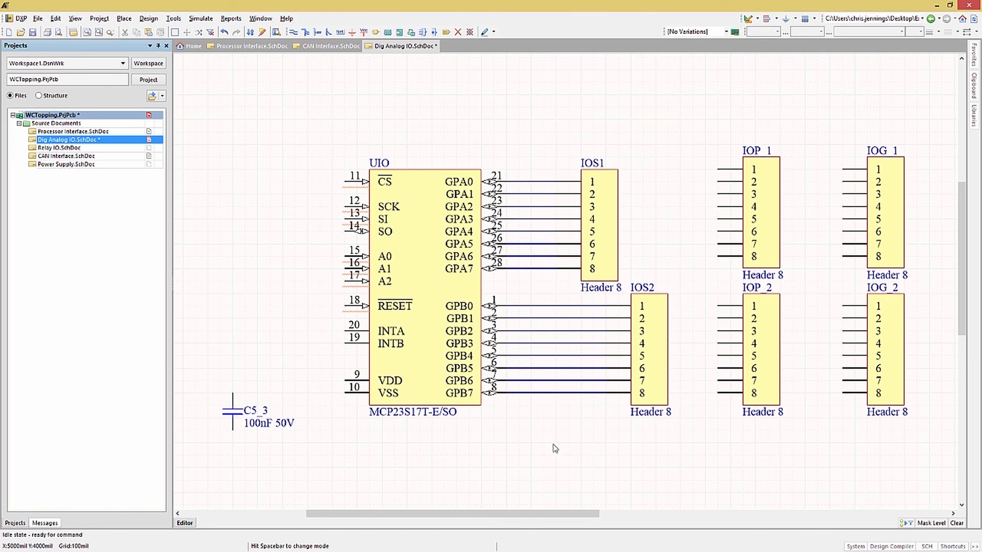
mouse_move(548, 445)
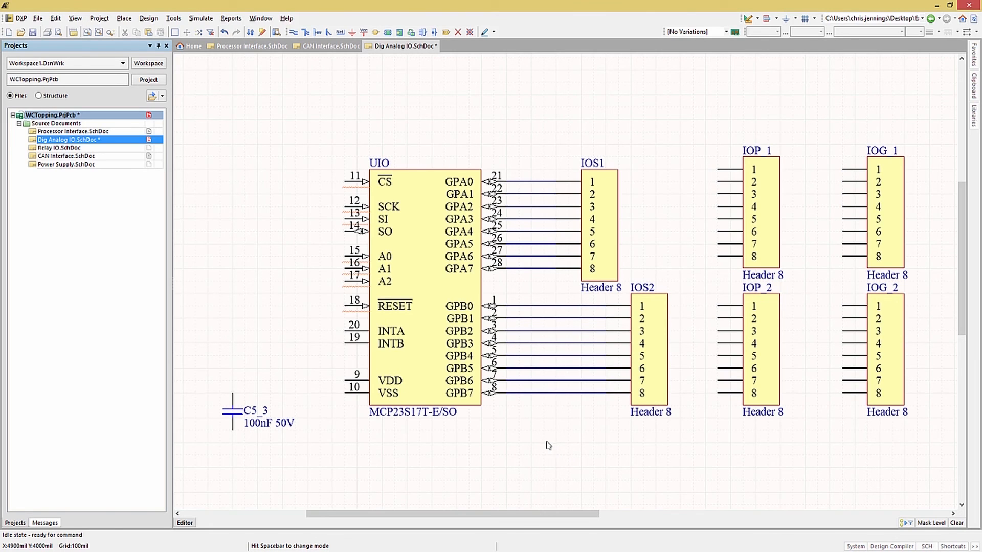
mouse_move(537, 441)
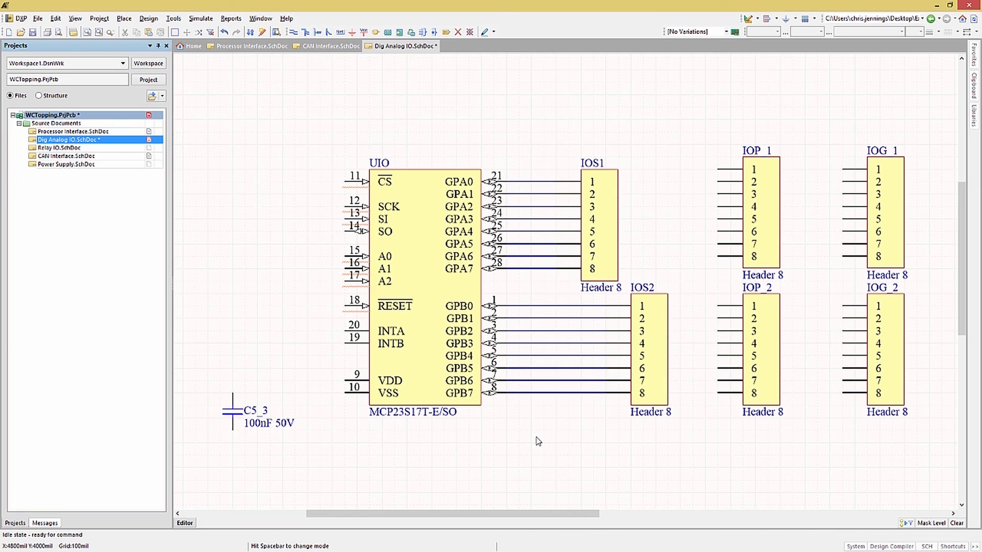
mouse_move(534, 443)
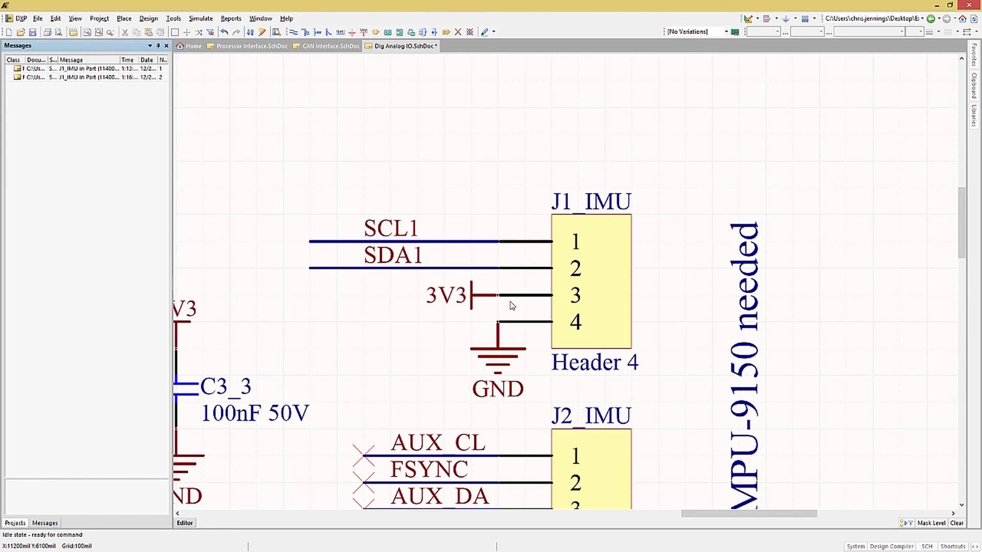
mouse_move(509, 306)
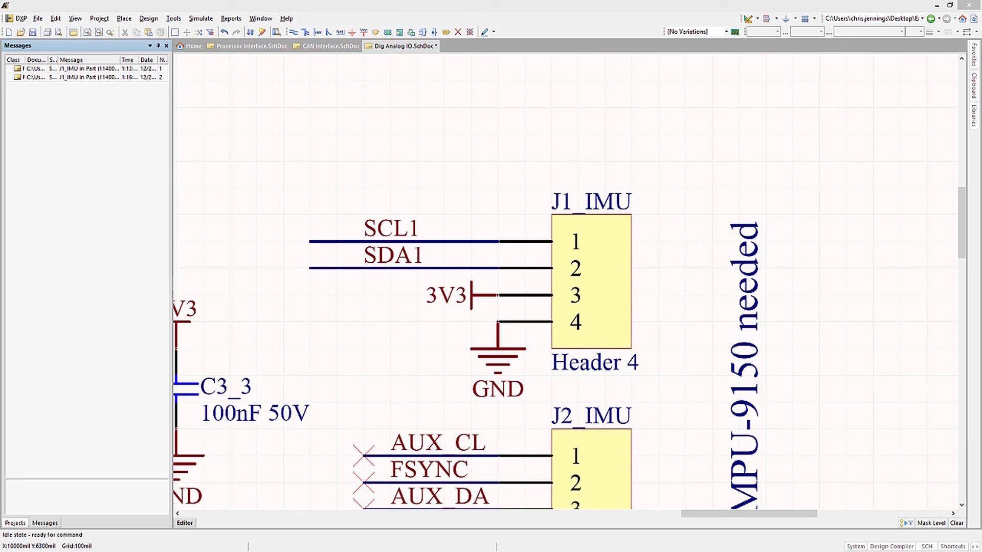
click(446, 295)
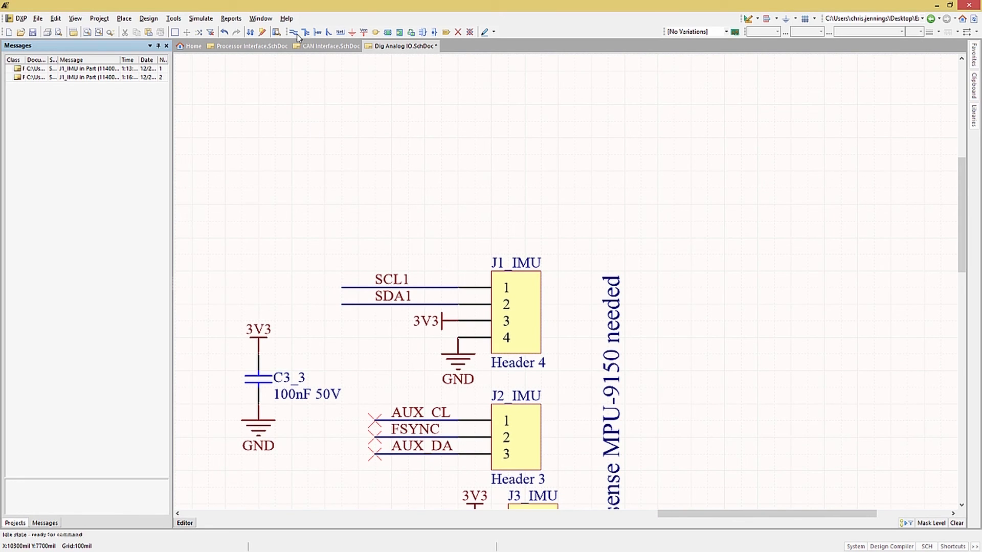
- Show the Processor_Interface sheet with header J1's RELAY1 and RELAY2 ports
click(292, 32)
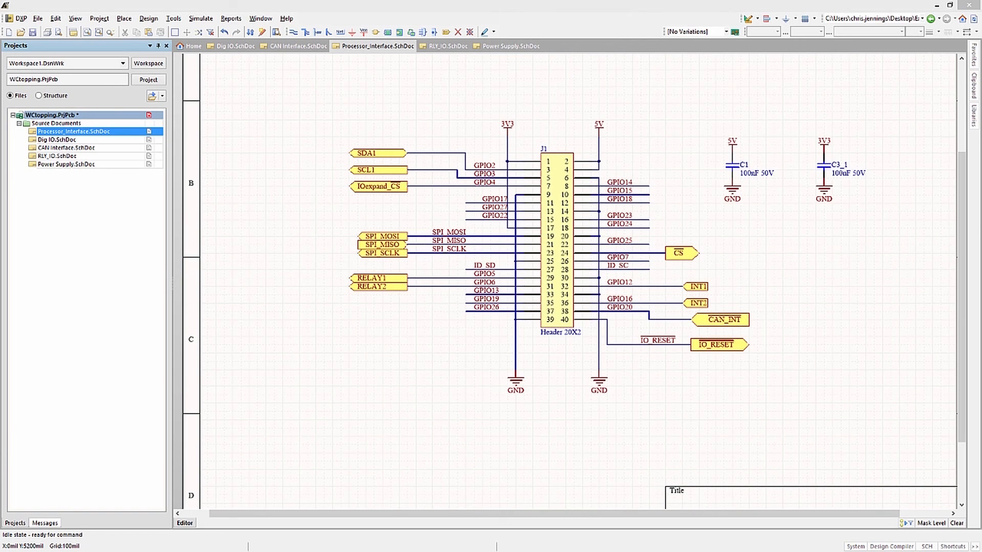
mouse_move(202, 326)
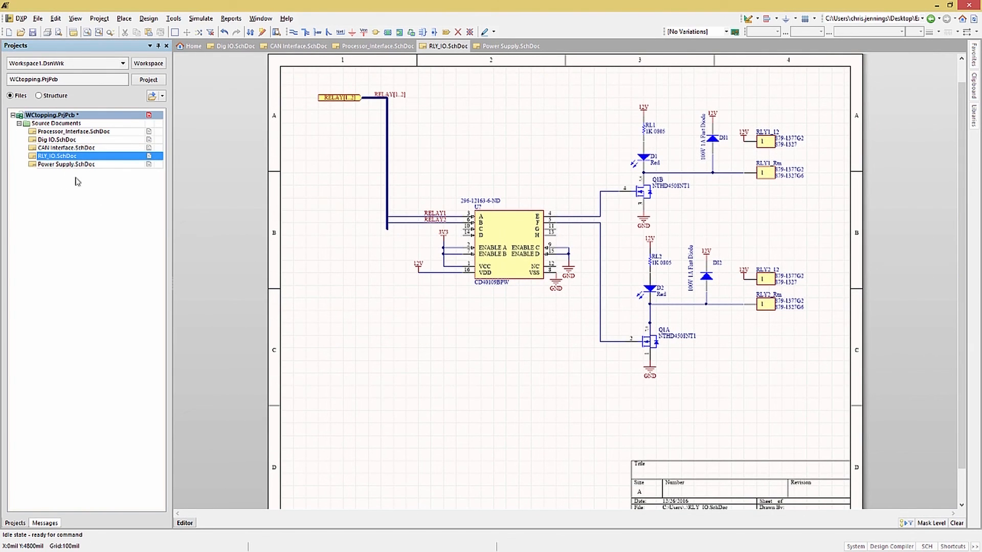
- Show the Power Supply sheet with its MP2307 regulator circuit
click(518, 46)
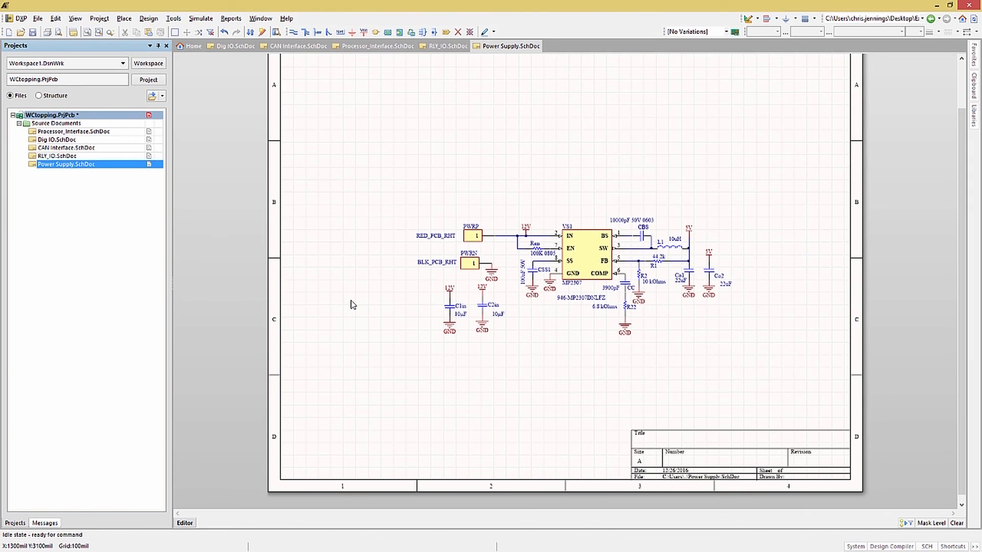
mouse_move(6, 343)
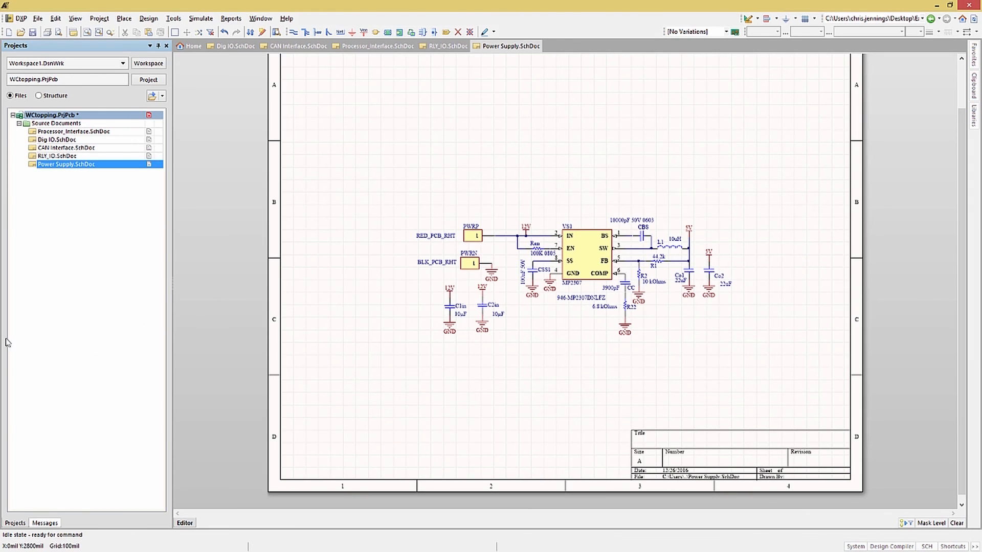